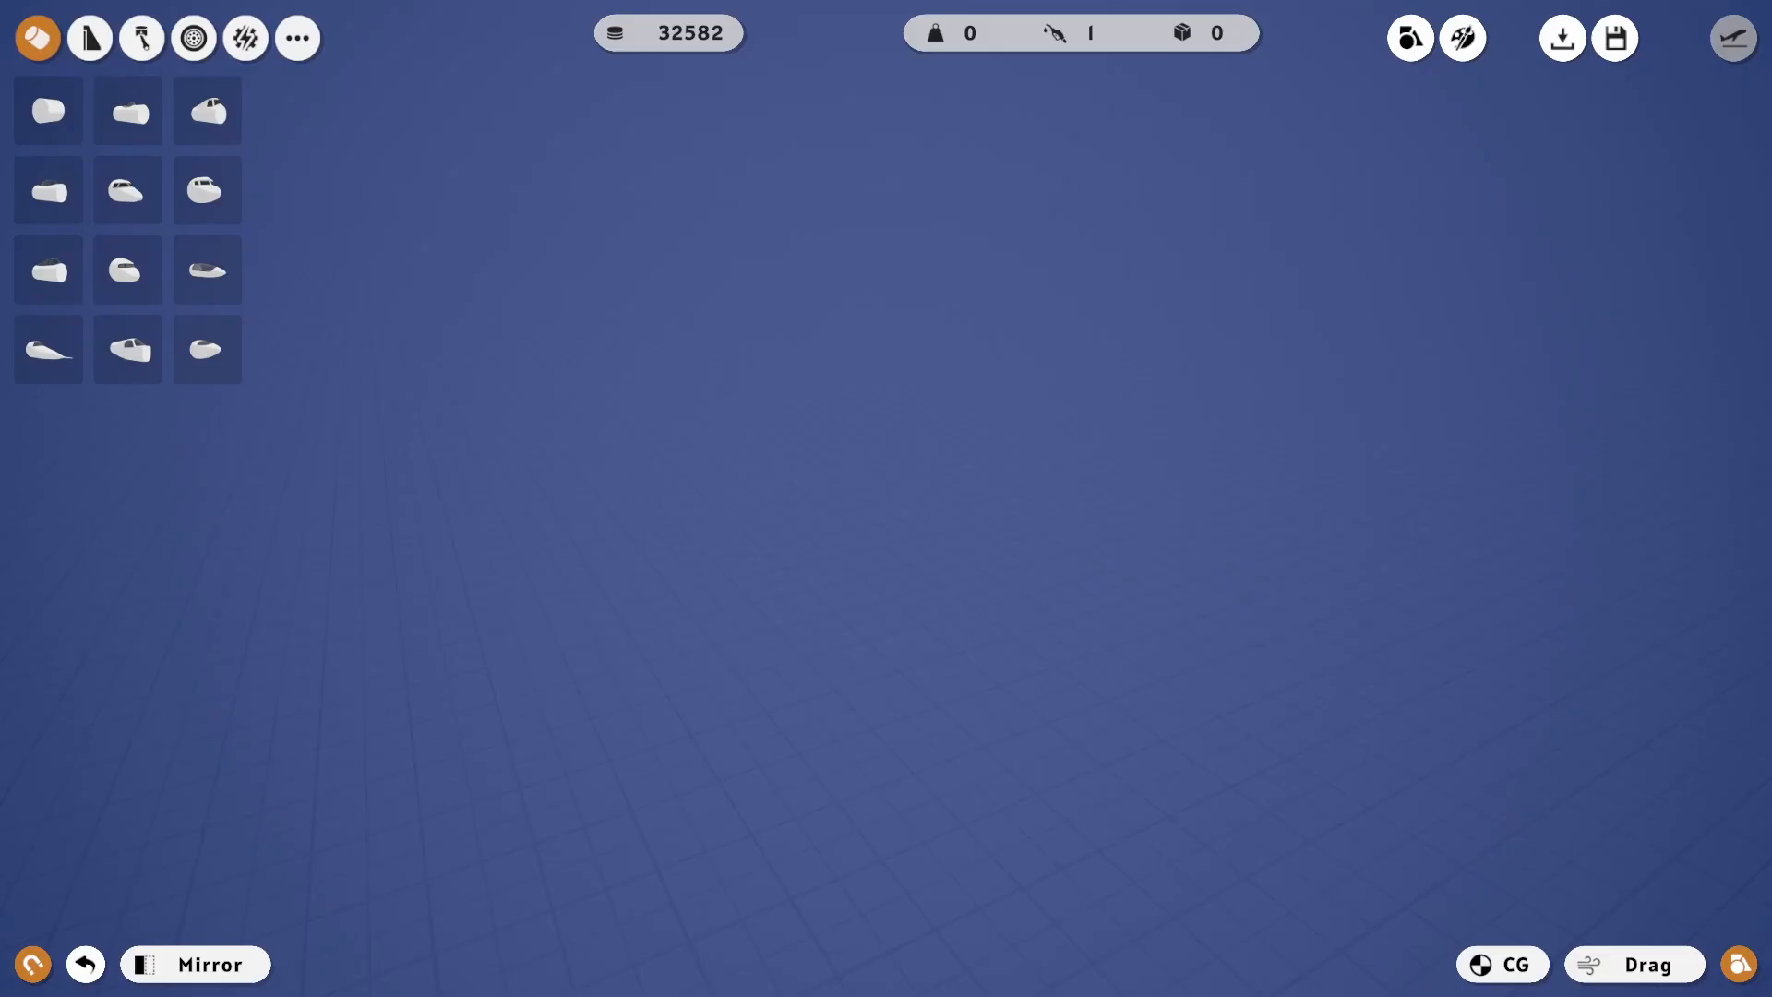
# Step: Place and extend a long cylindrical fuselage section in the empty hangar
pyautogui.click(89, 37)
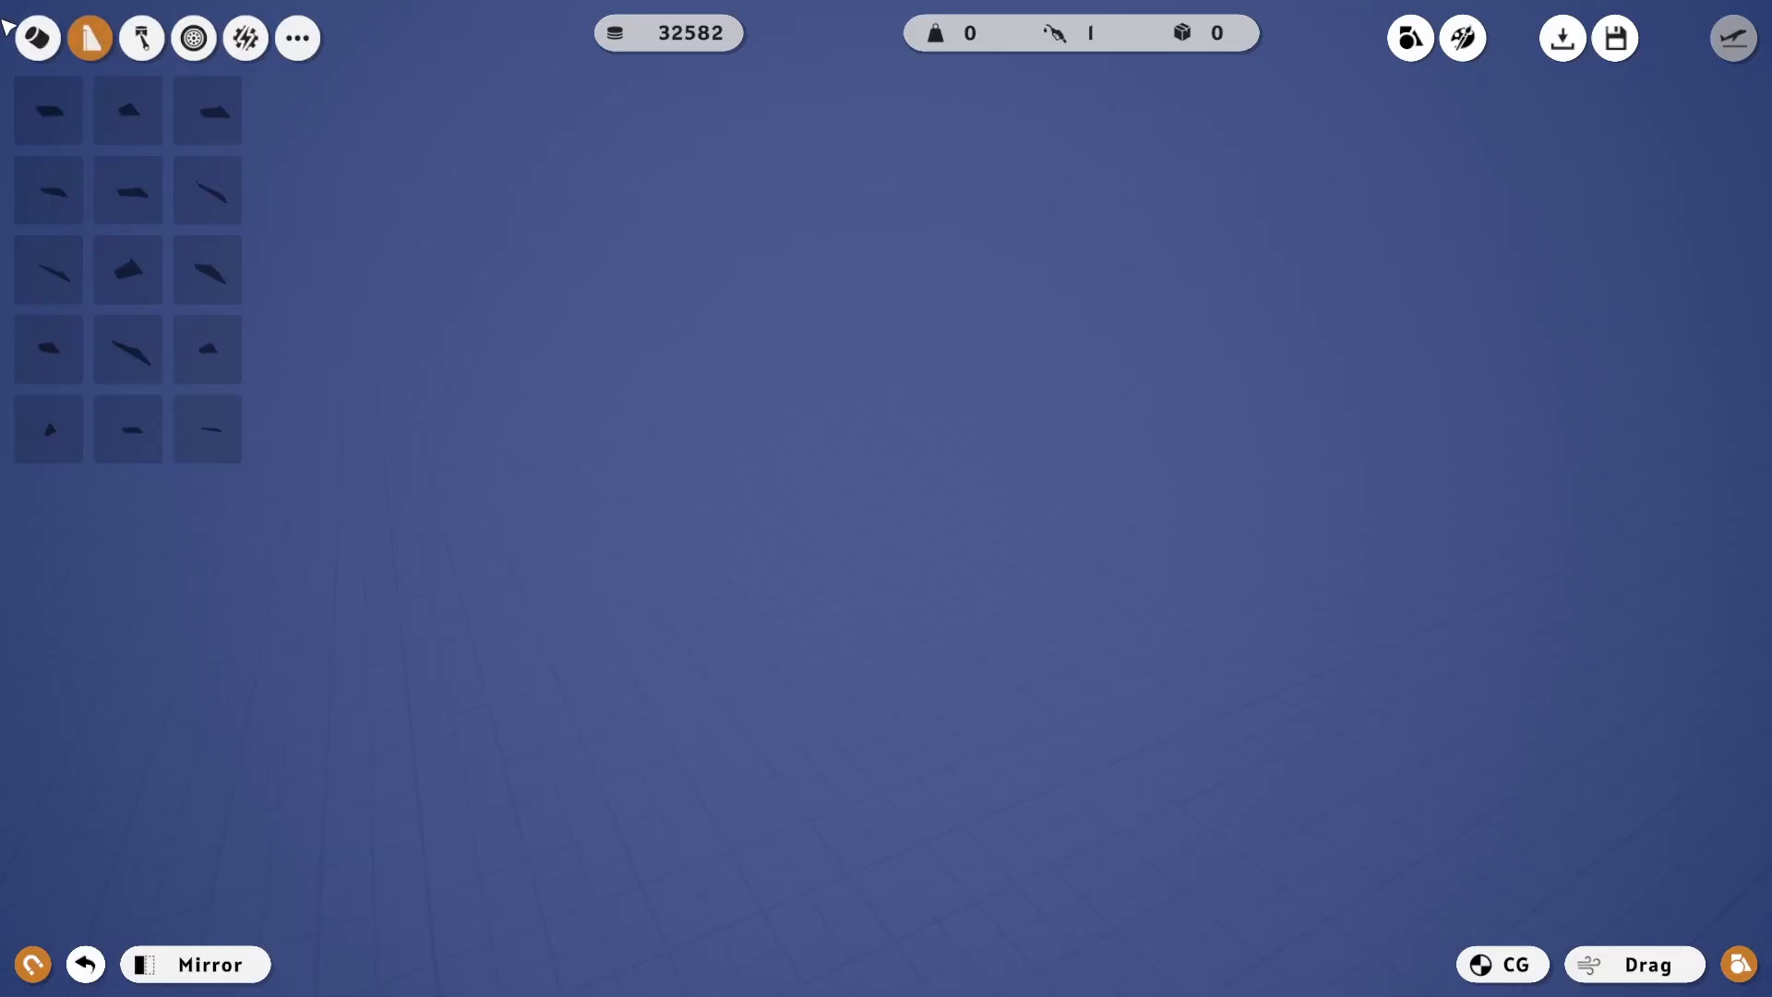
pyautogui.click(884, 485)
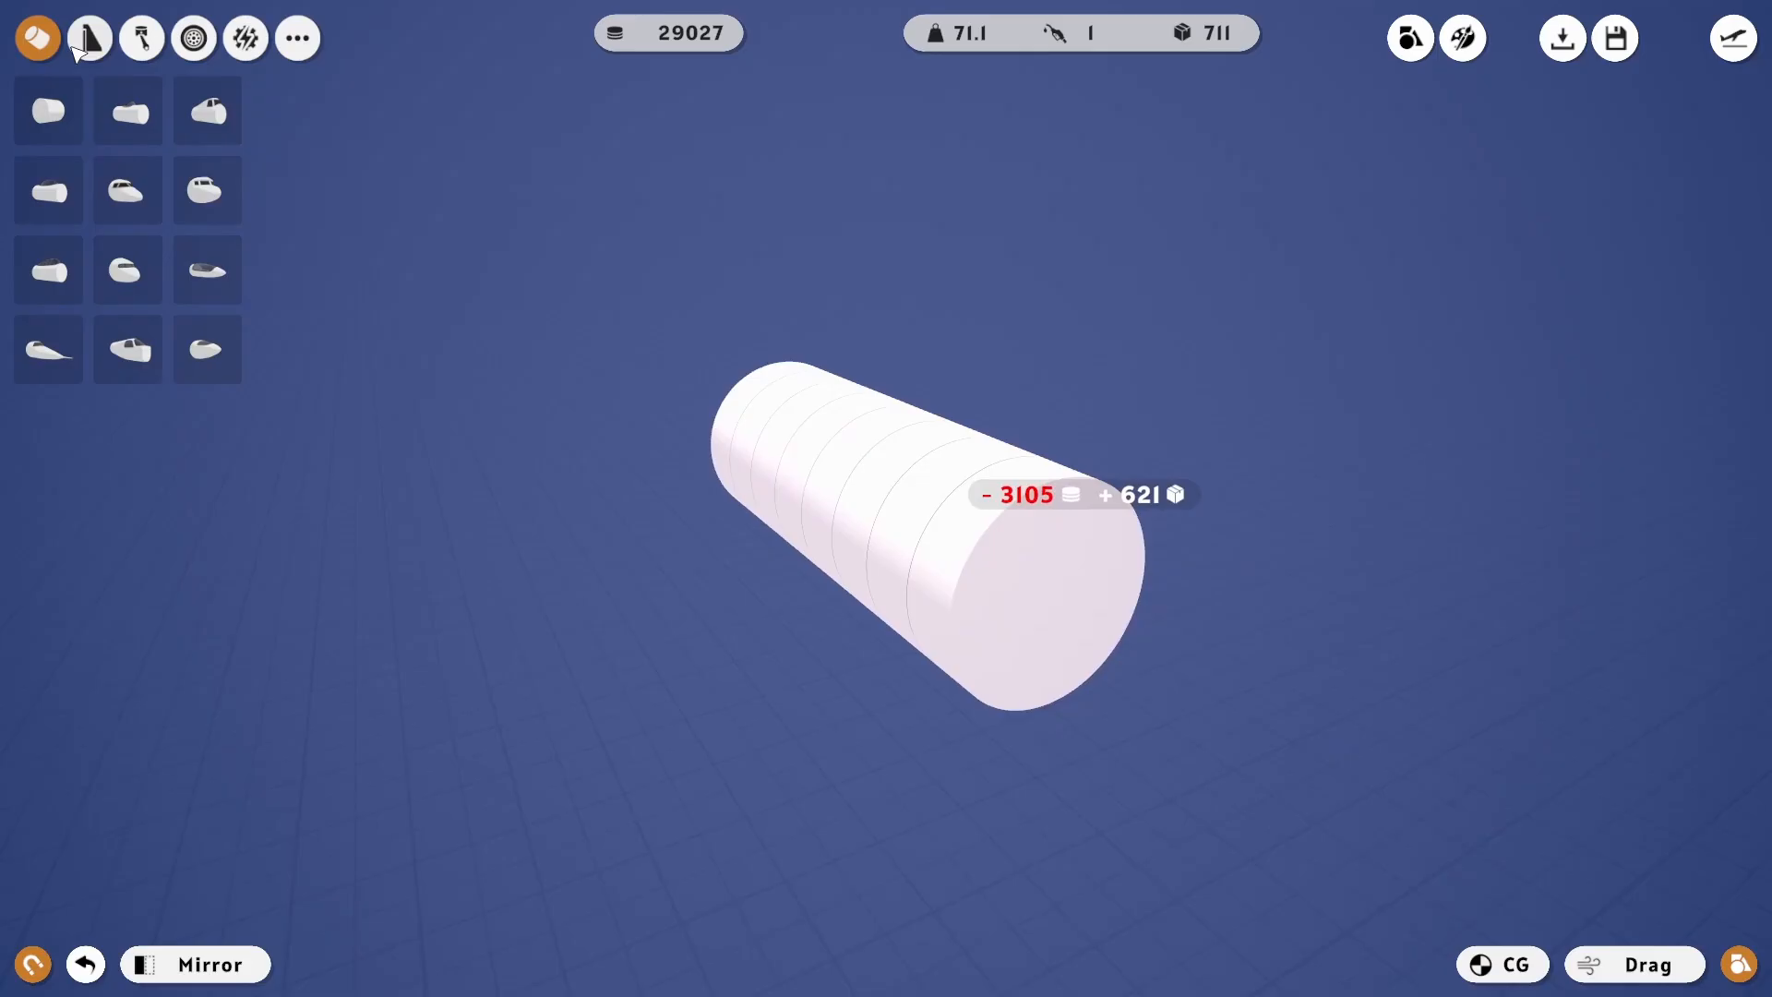
pyautogui.click(88, 37)
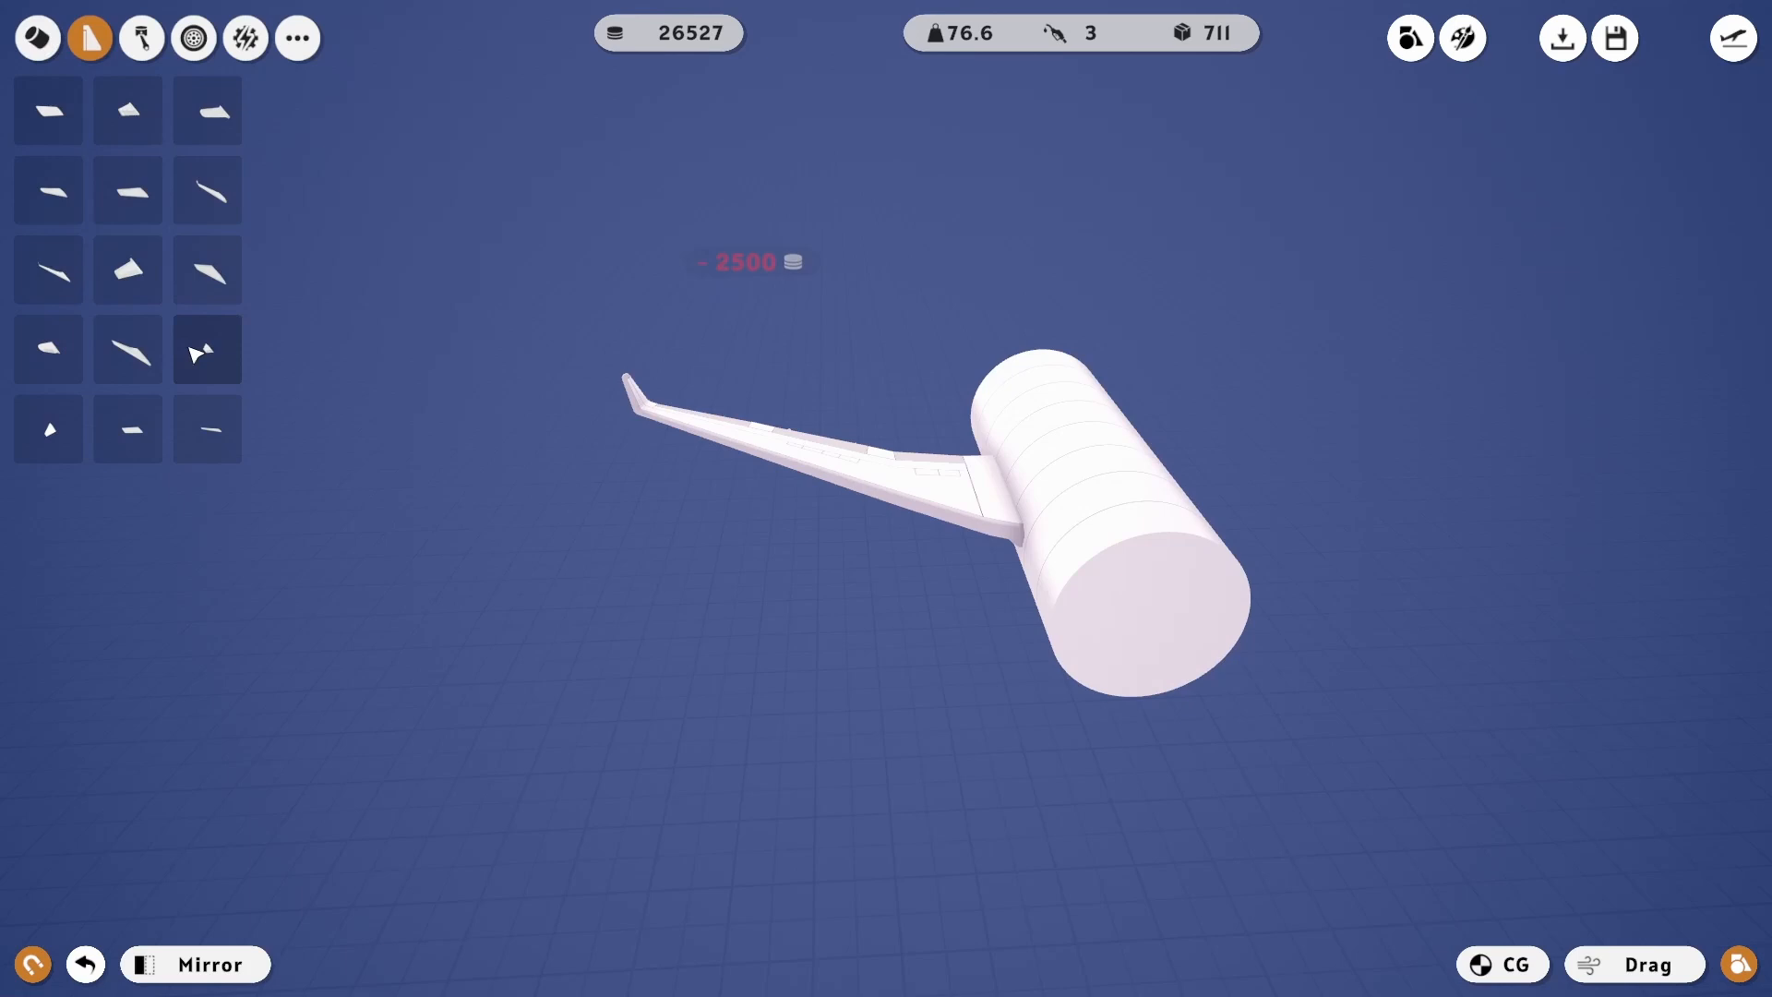
pyautogui.moveTo(207, 428)
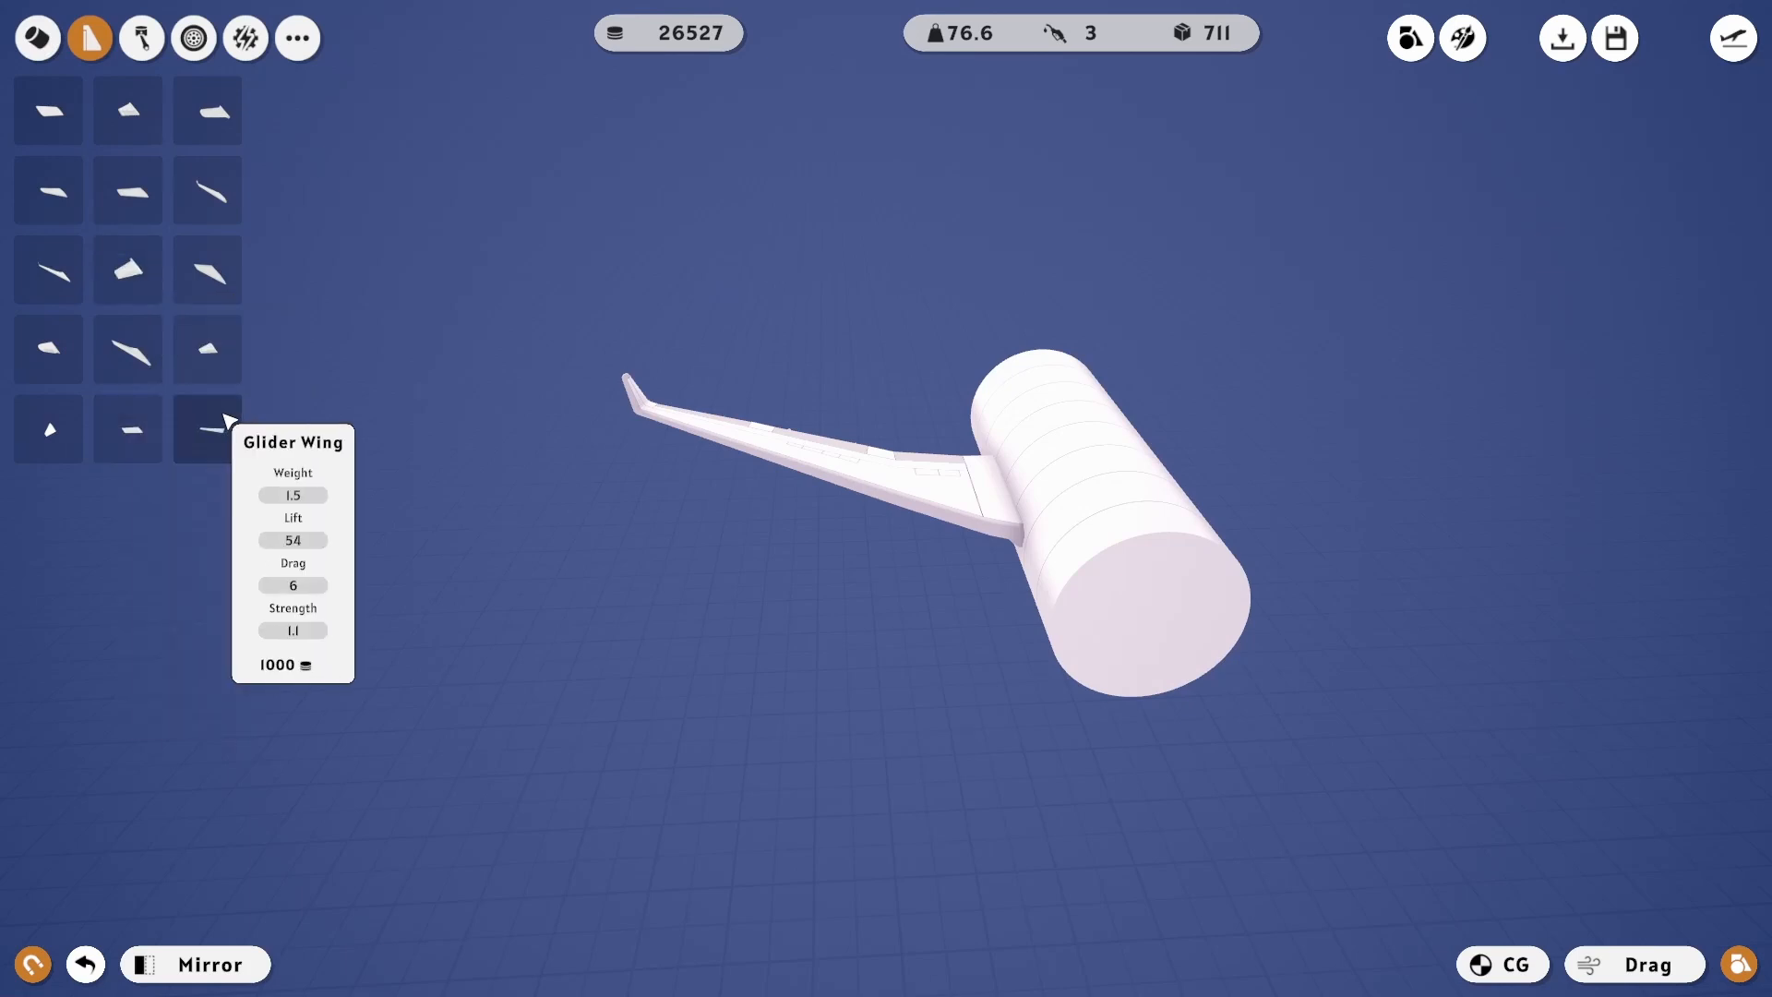
pyautogui.moveTo(207, 269)
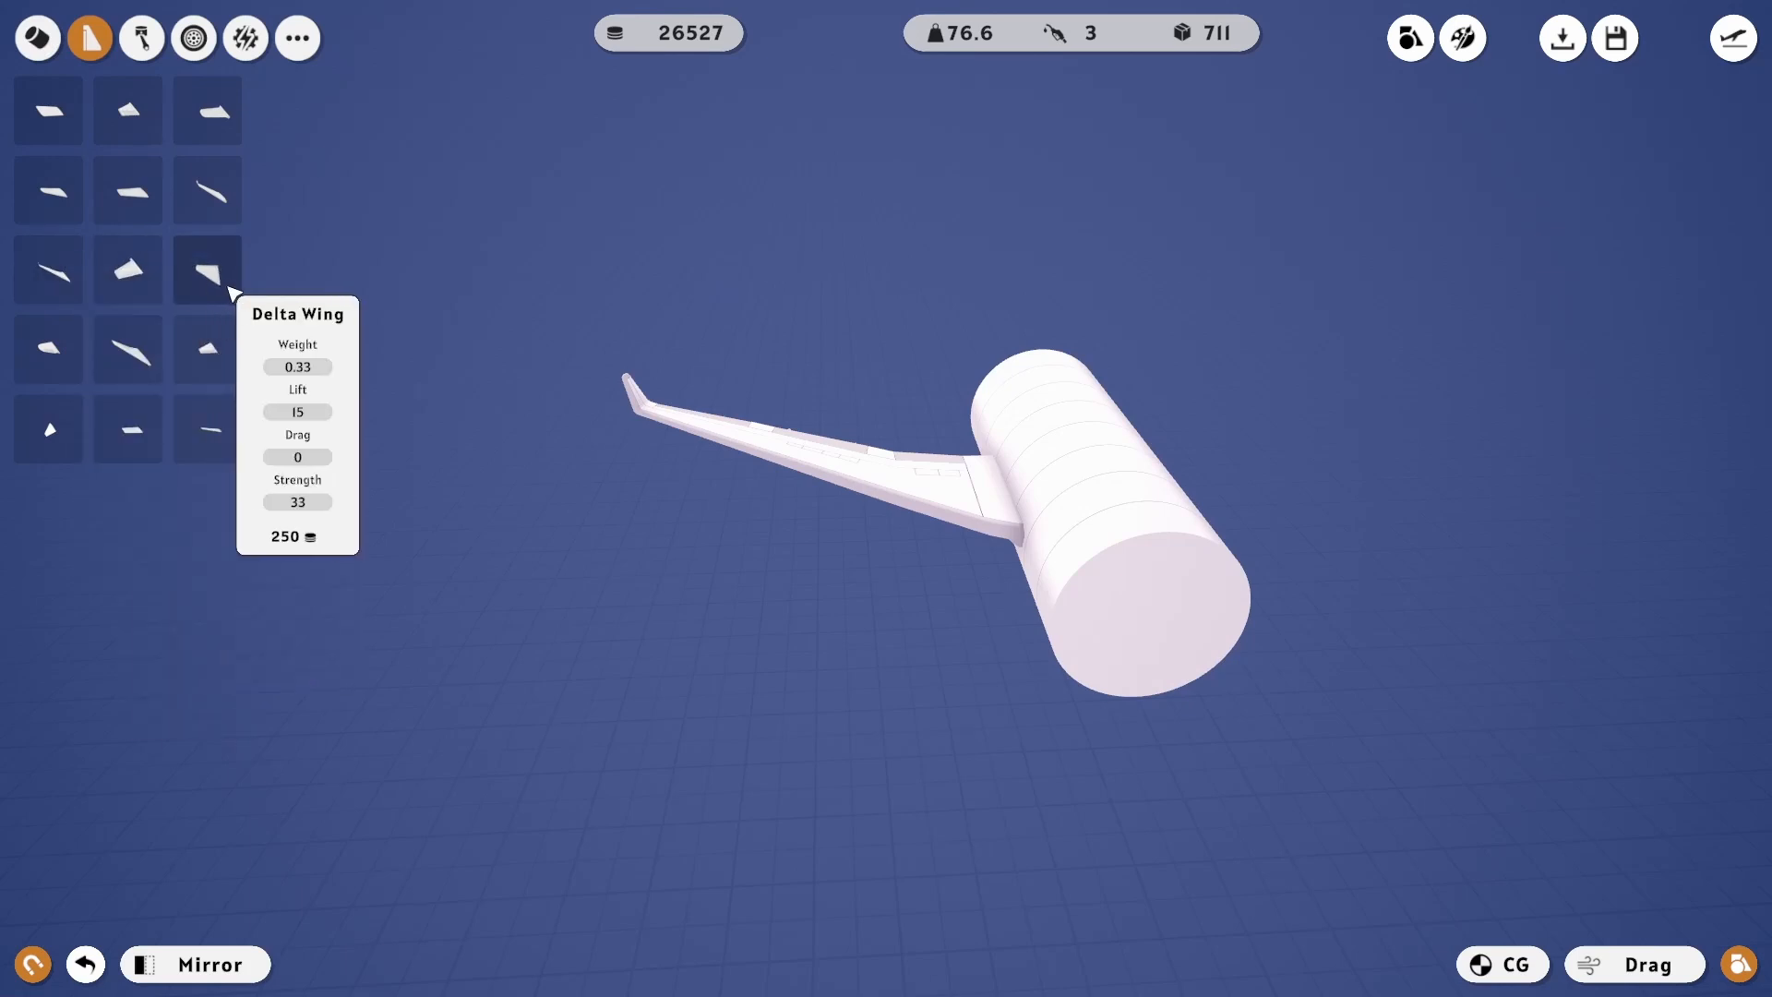
# Step: Attach a long swept wing with an upturned tip to the fuselage side
pyautogui.click(142, 37)
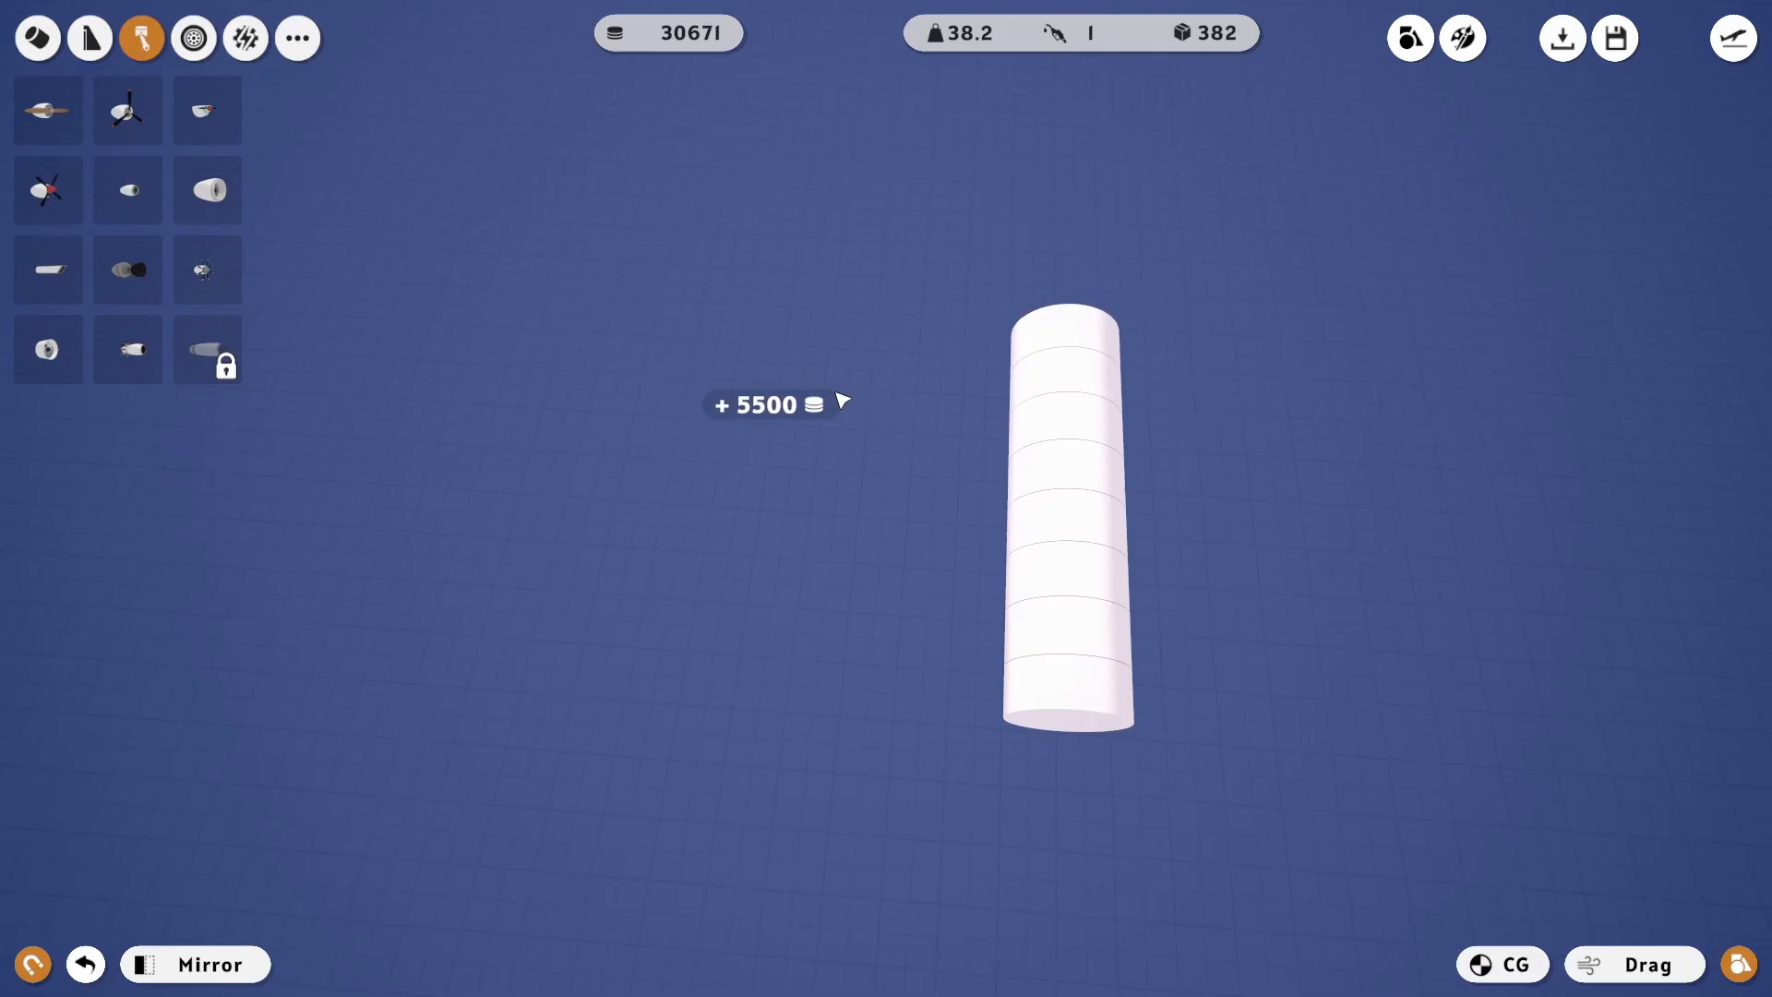
# Step: Rebuild the body with fuselage sections, a humped upper deck and a pointed cockpit nose
pyautogui.click(37, 36)
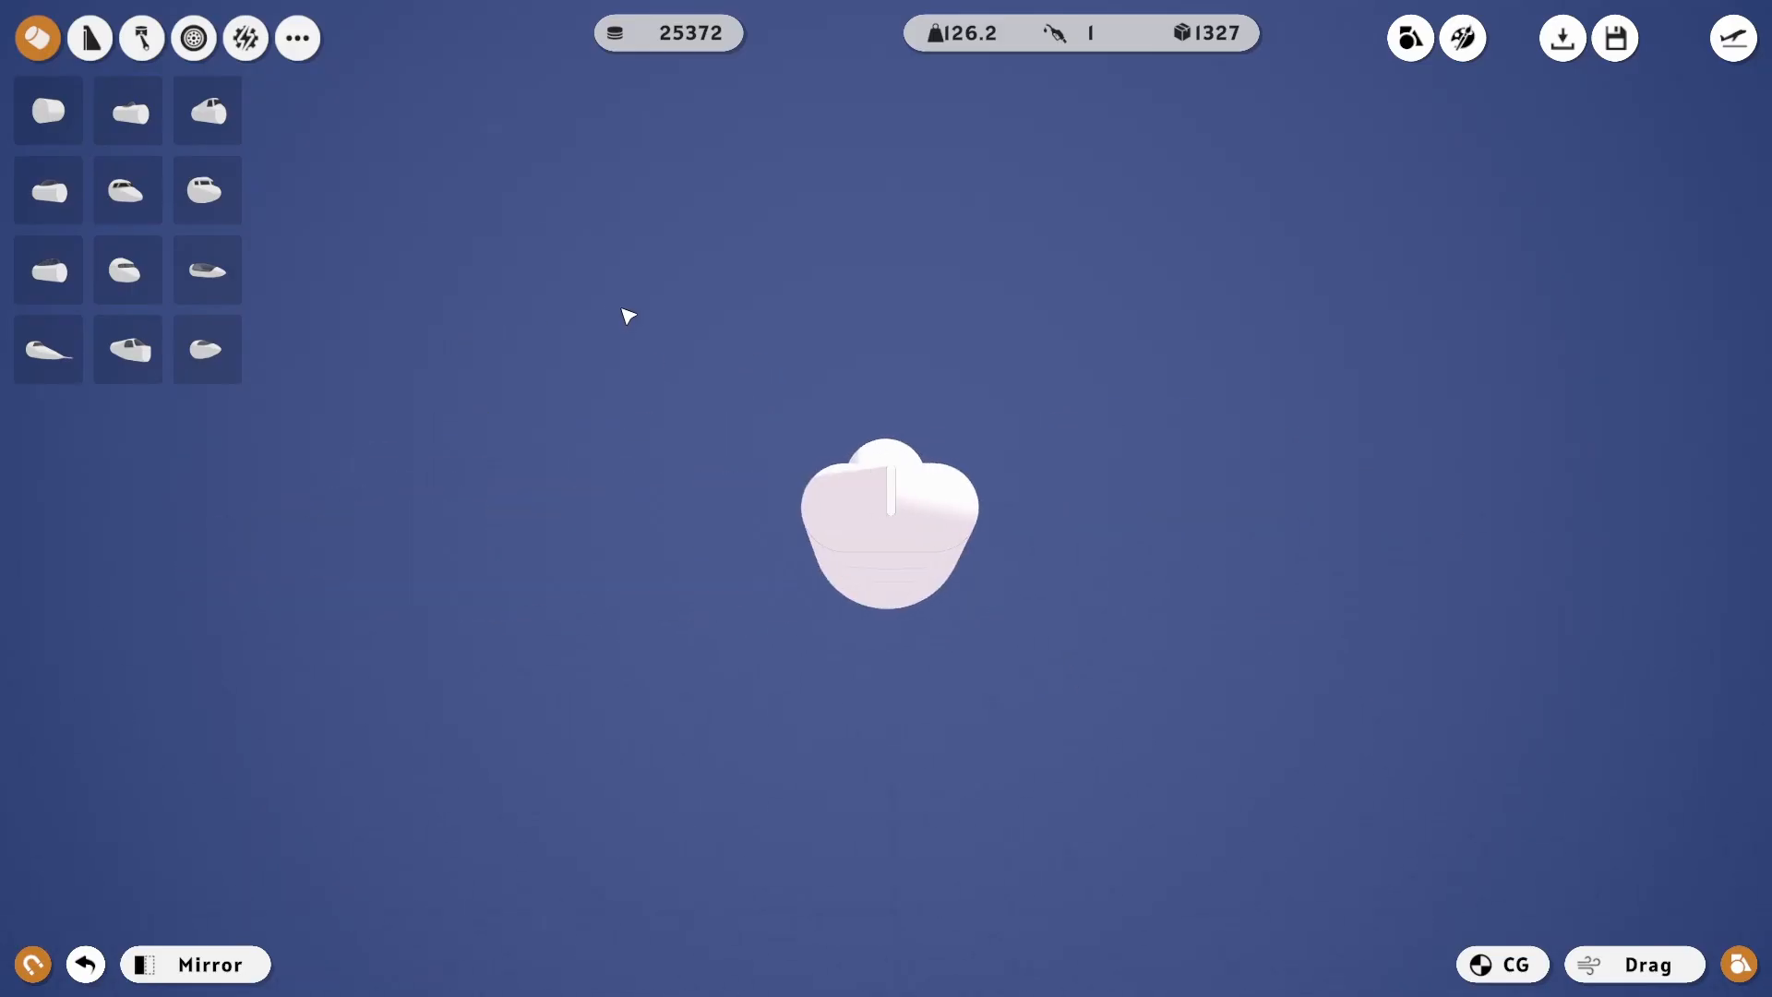
pyautogui.click(89, 37)
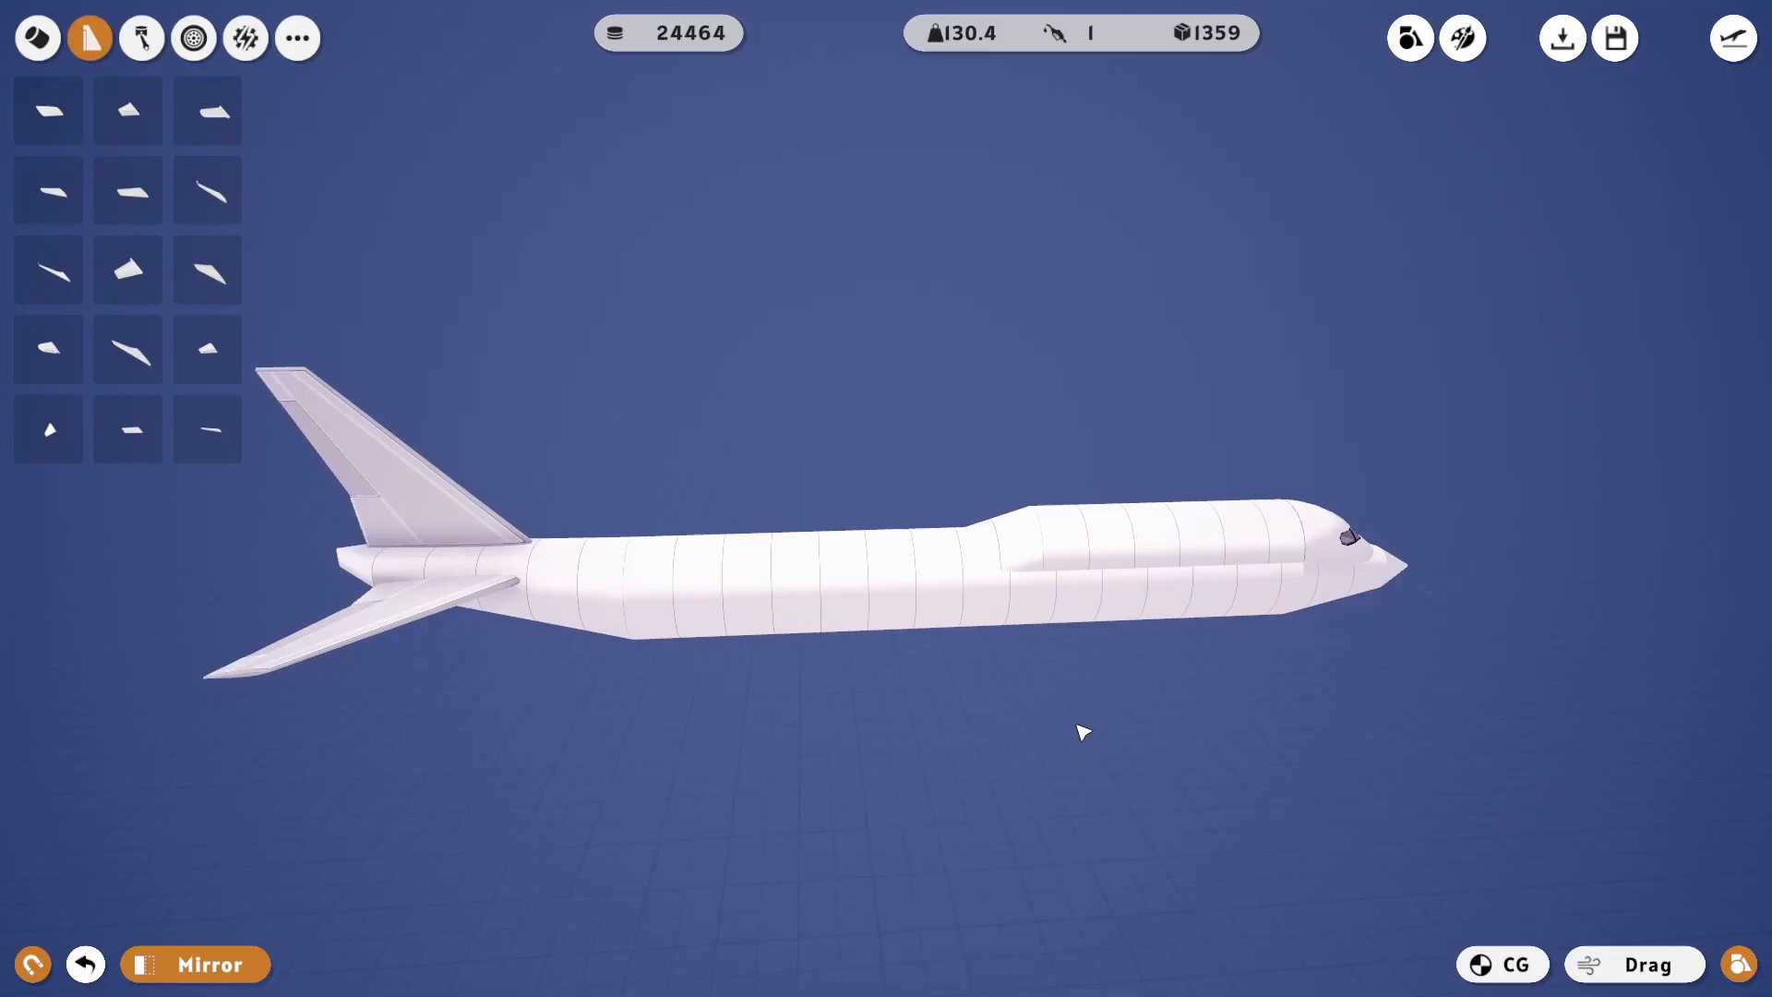
pyautogui.moveTo(127, 349)
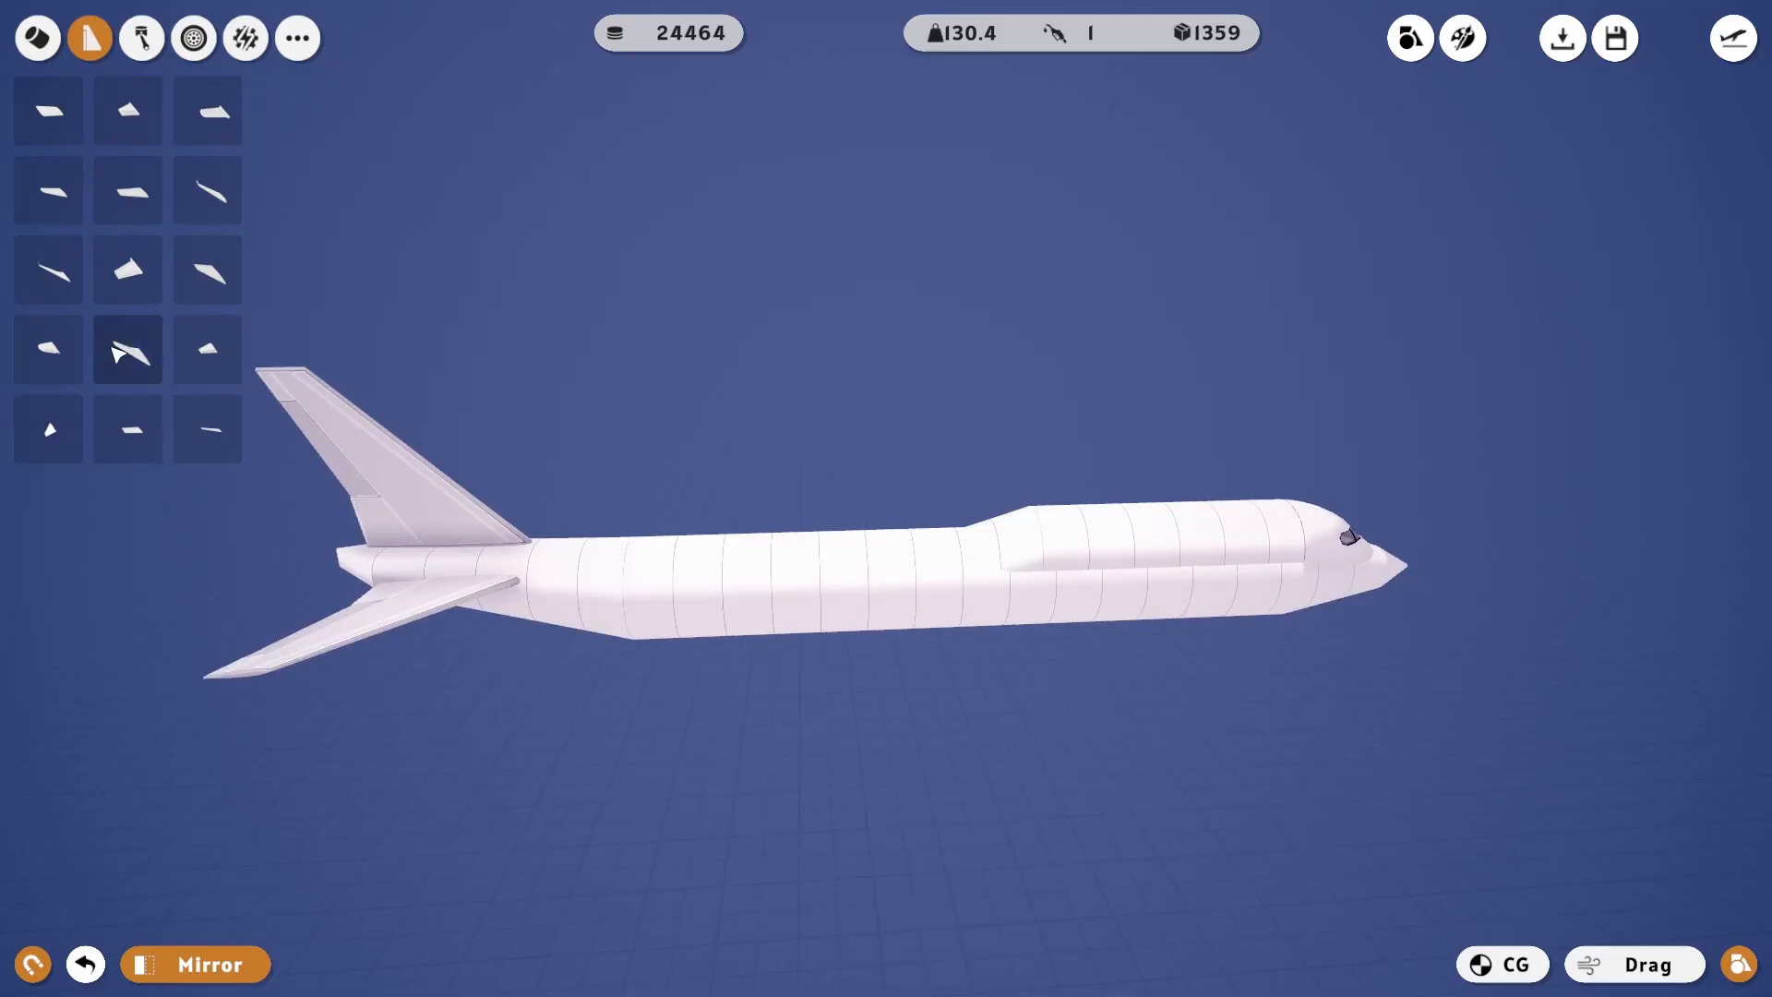
pyautogui.moveTo(207, 426)
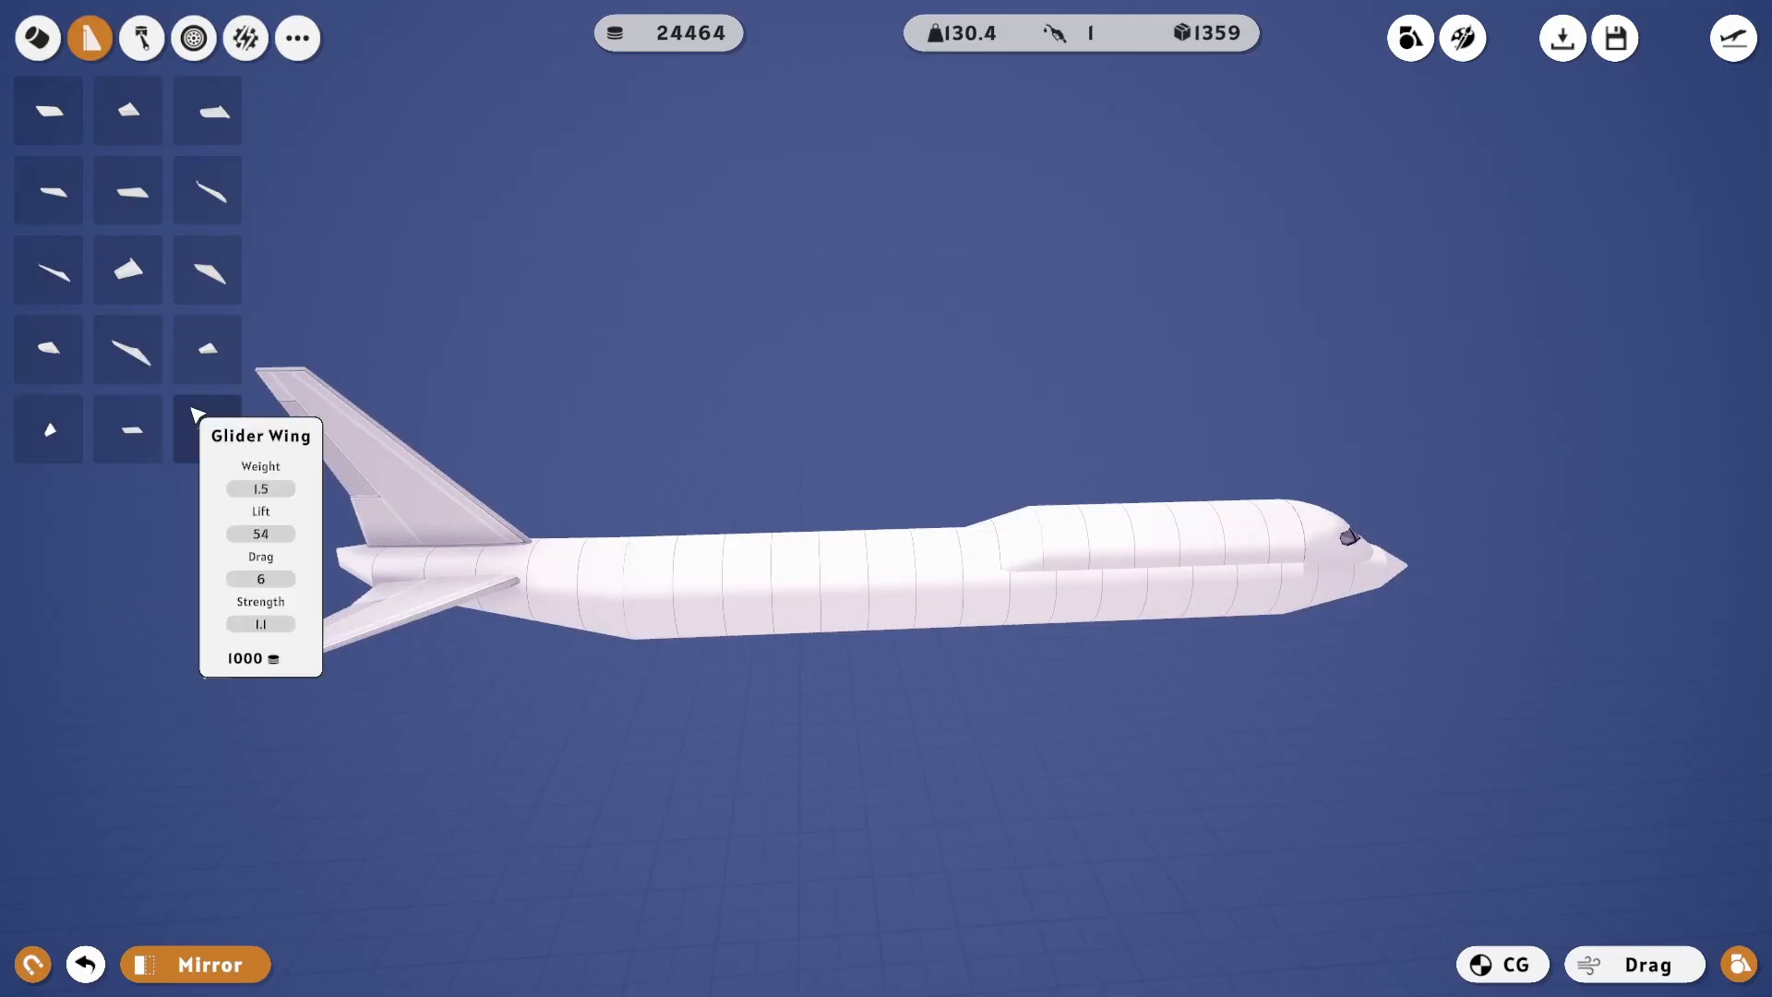
pyautogui.moveTo(48, 270)
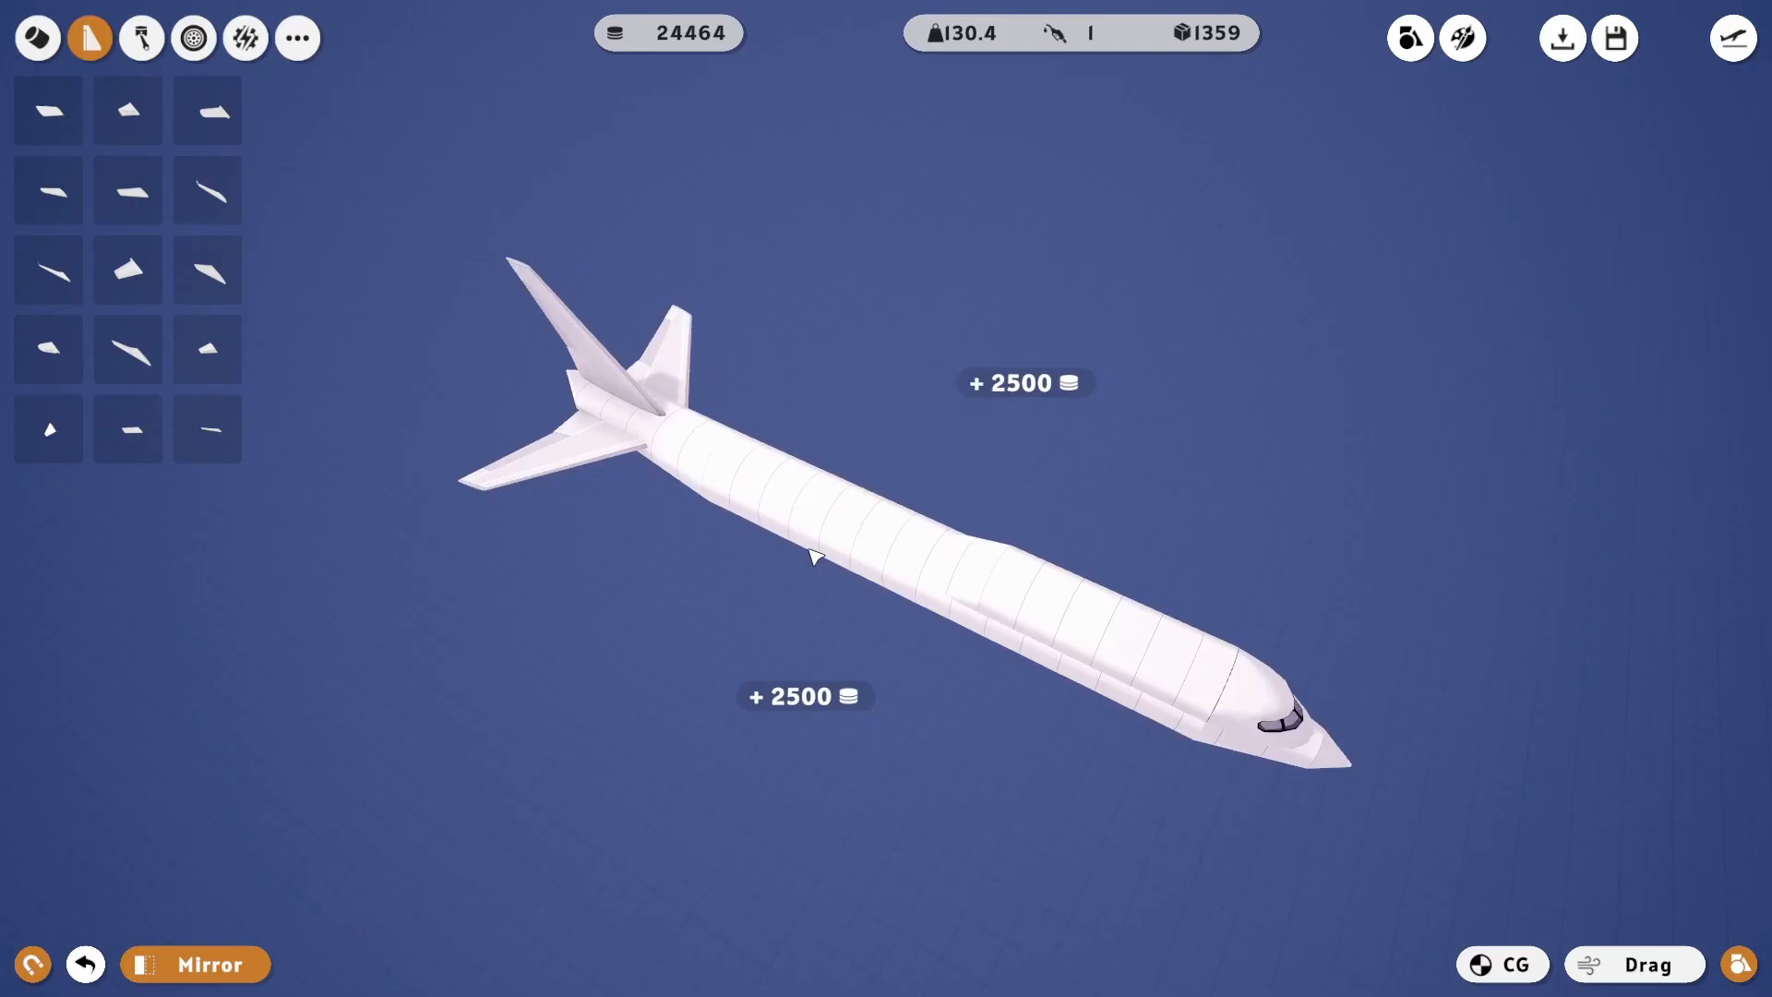
# Step: Mount a mirrored pair of long swept main wings on the fuselage
pyautogui.click(37, 37)
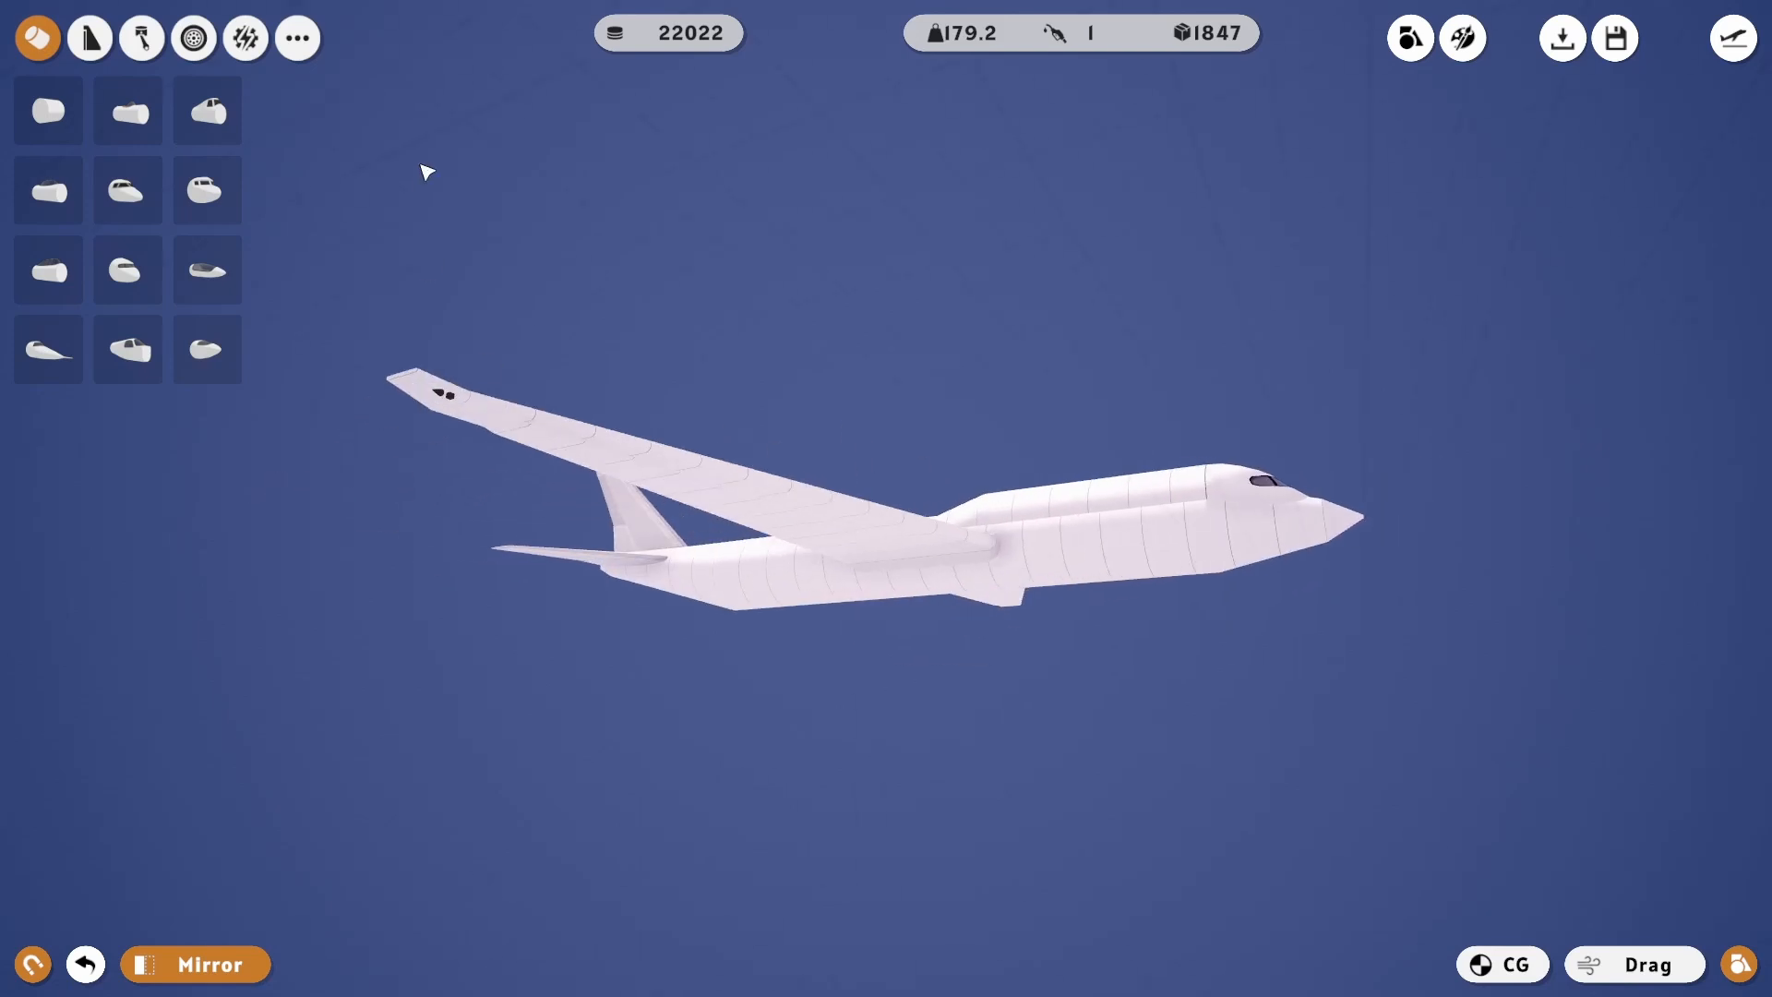
# Step: Hang mirrored jet engines under each wing and position them, giving four engines
pyautogui.click(140, 37)
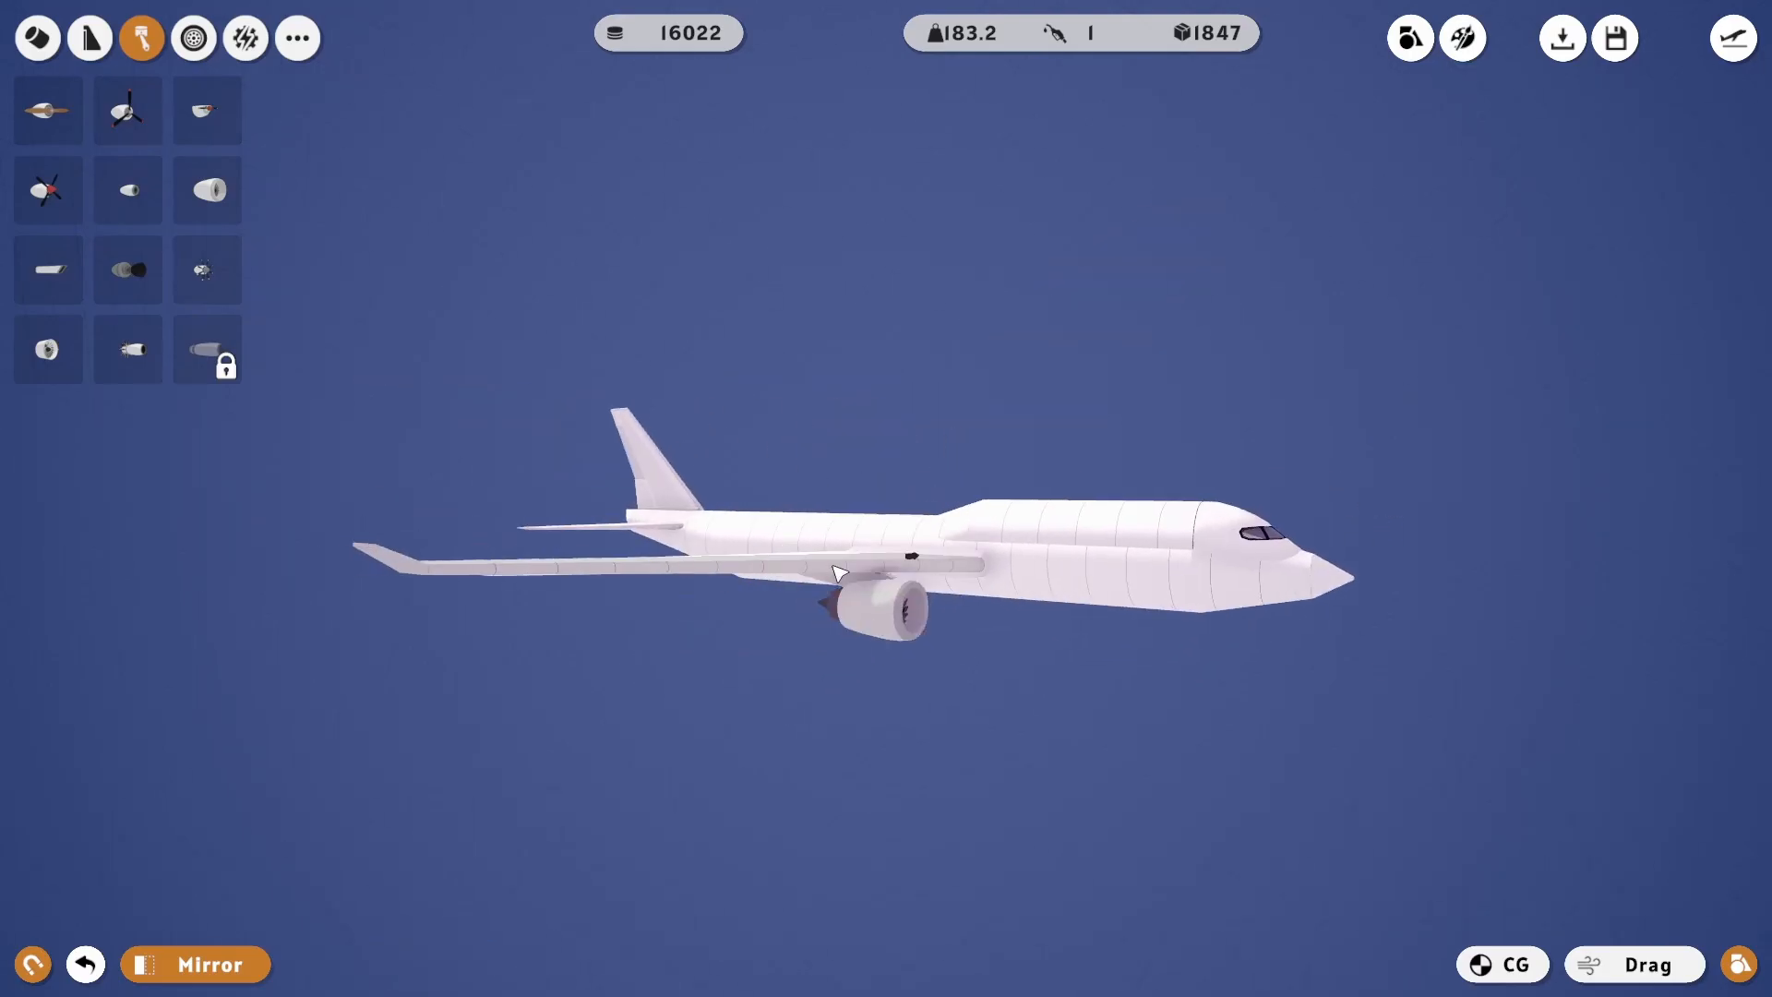
pyautogui.click(888, 606)
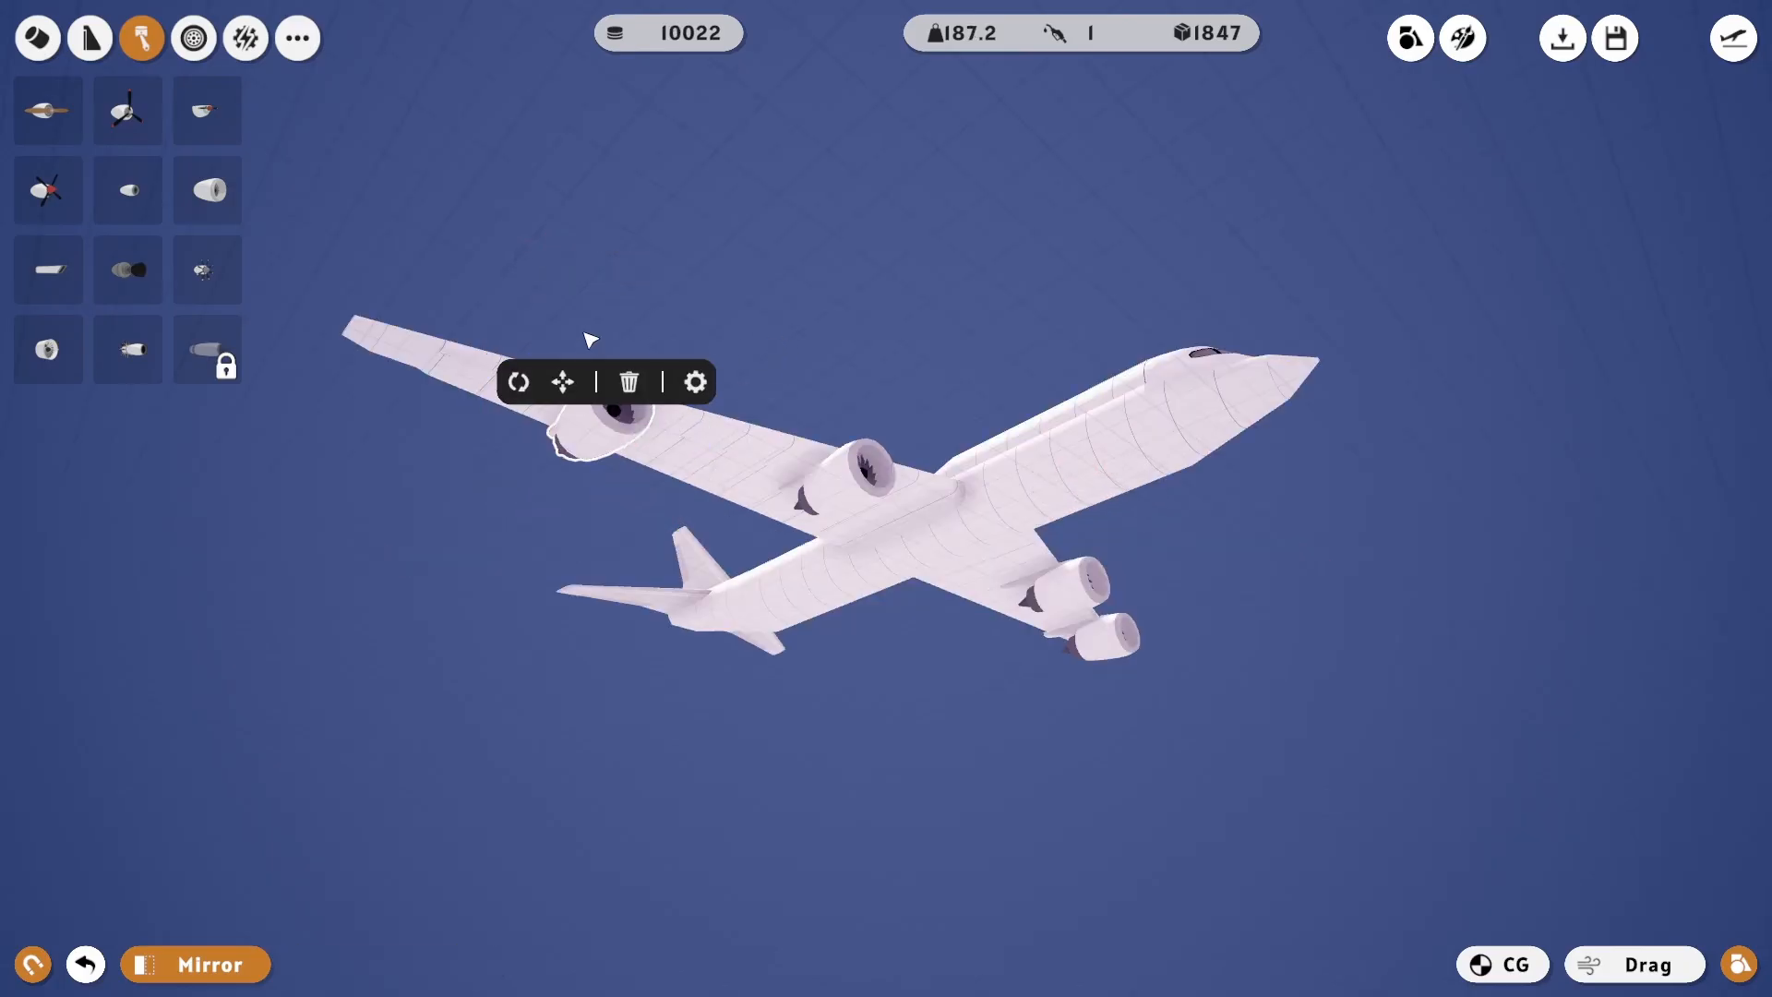
pyautogui.click(561, 380)
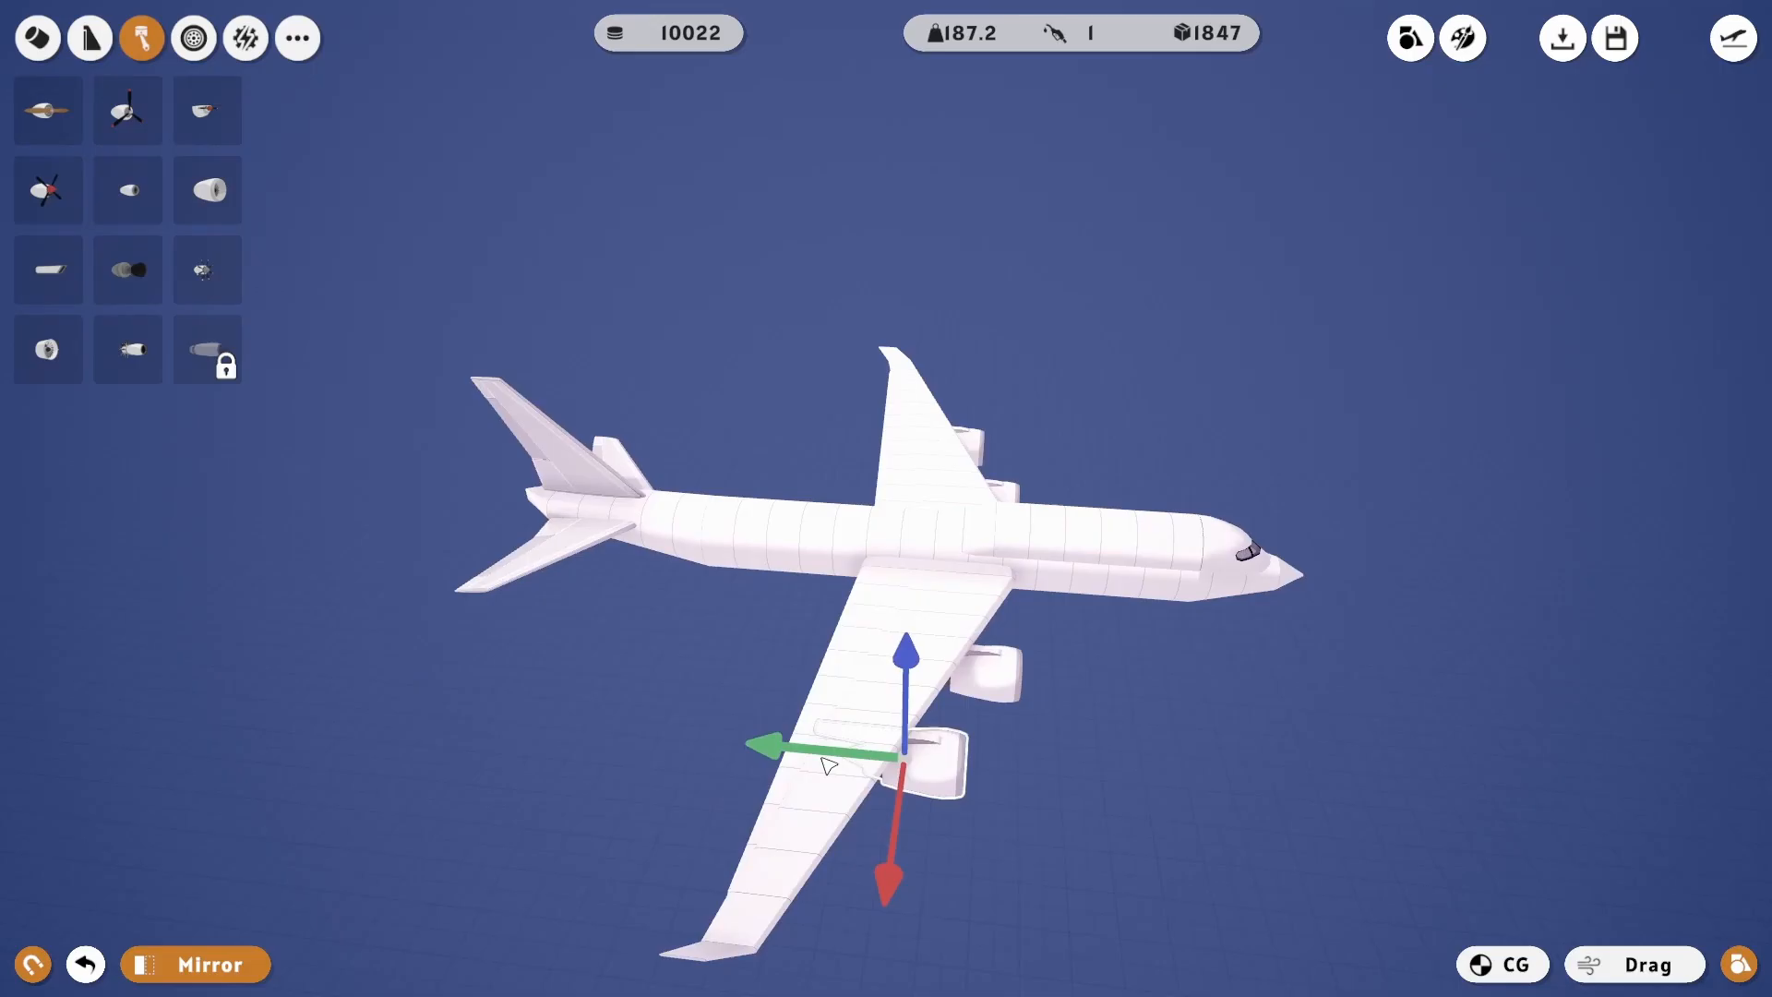
pyautogui.click(37, 37)
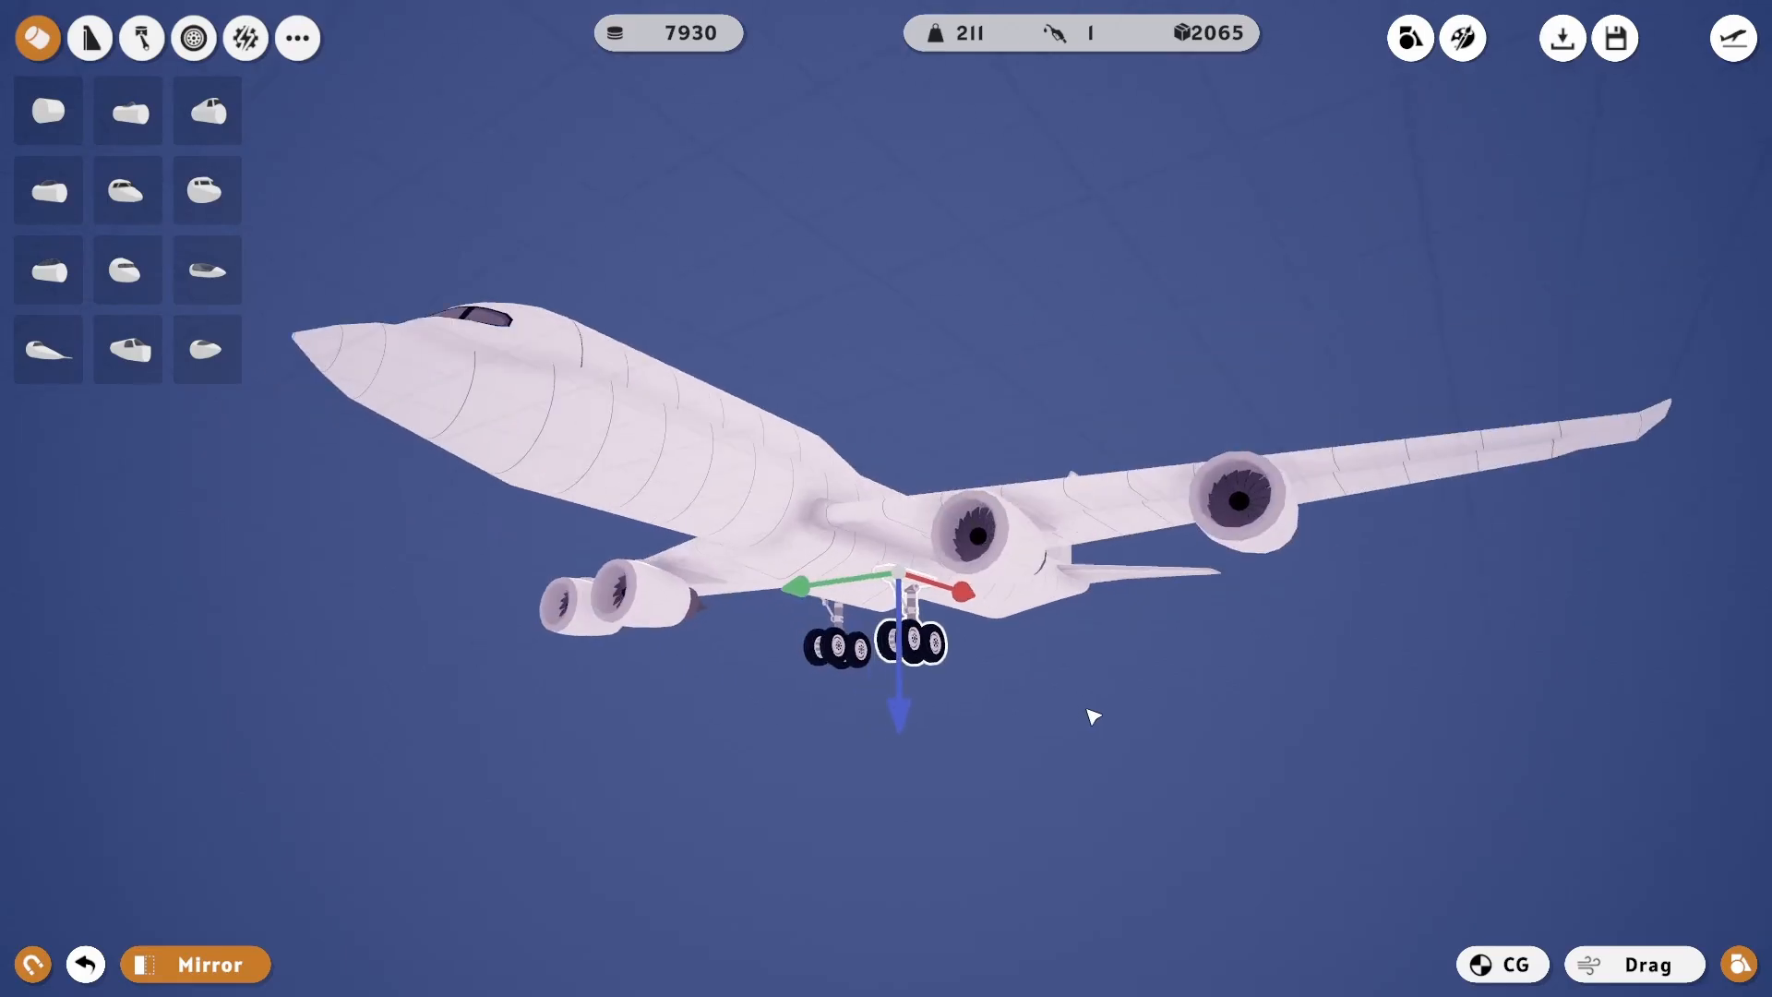
# Step: Attach an extra wing piece to the main wing and set it in place
pyautogui.click(89, 37)
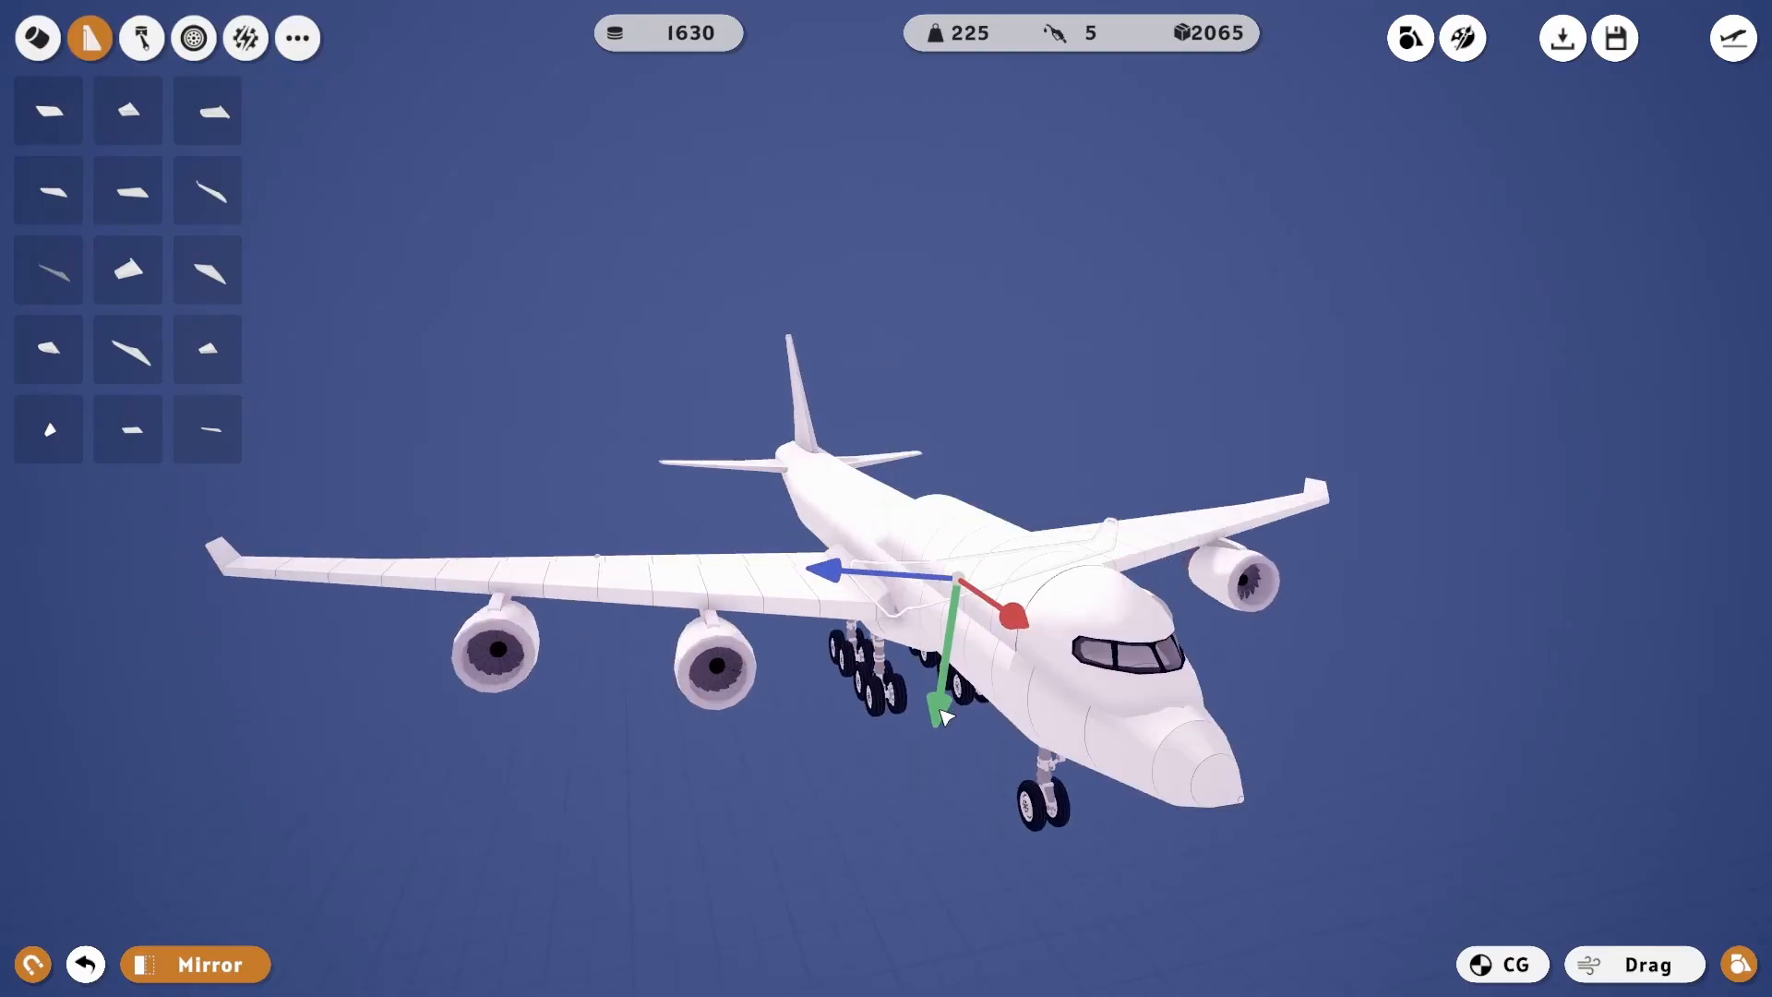
pyautogui.click(297, 37)
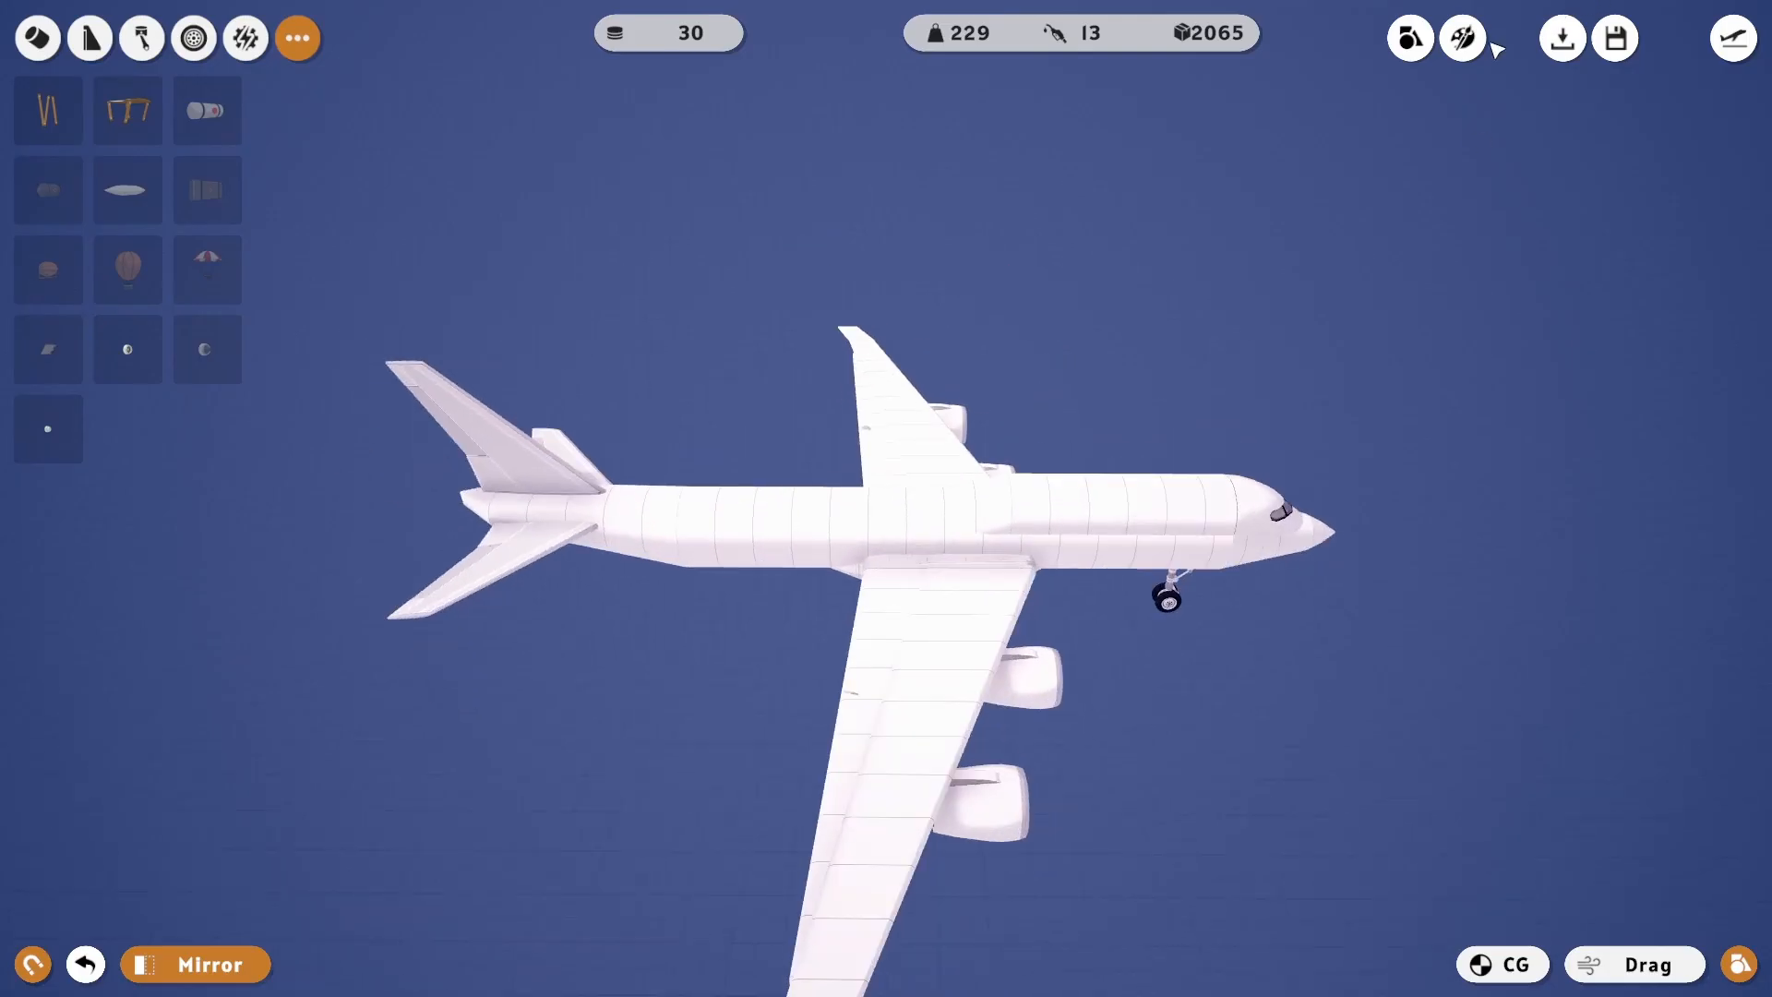
# Step: Bring up the paint colour palette to colour the airliner blue and gray
pyautogui.click(1462, 36)
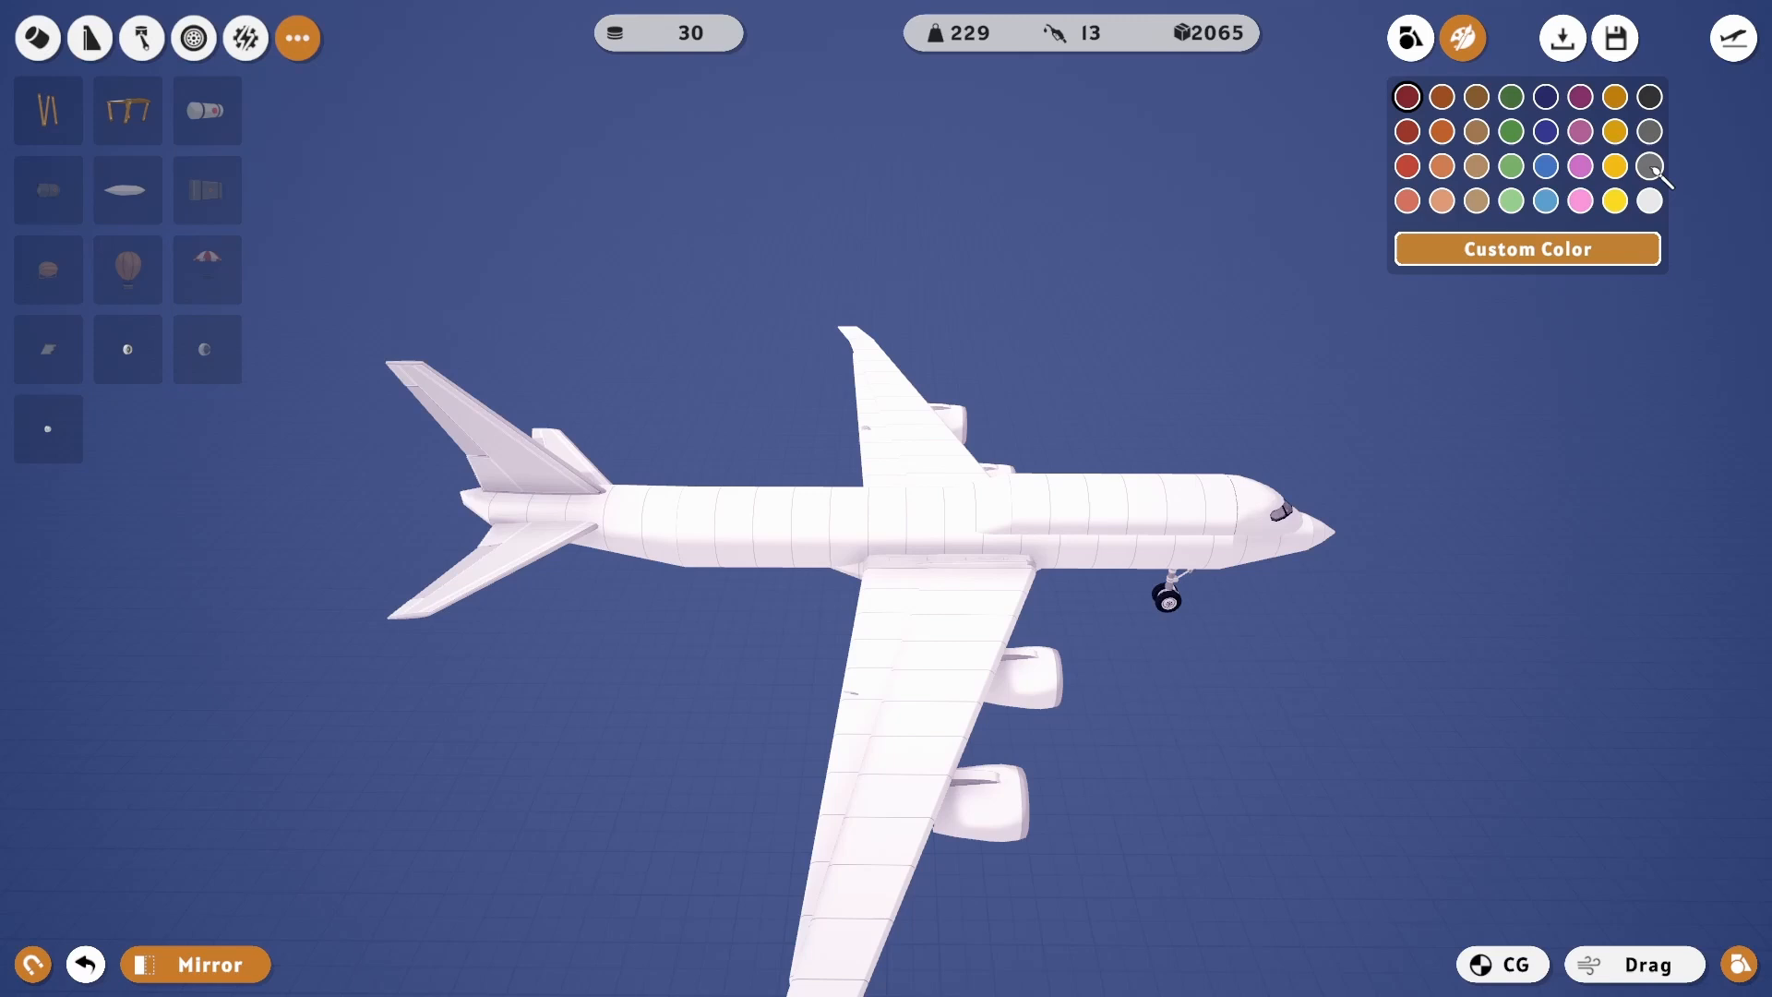
pyautogui.moveTo(1456, 413)
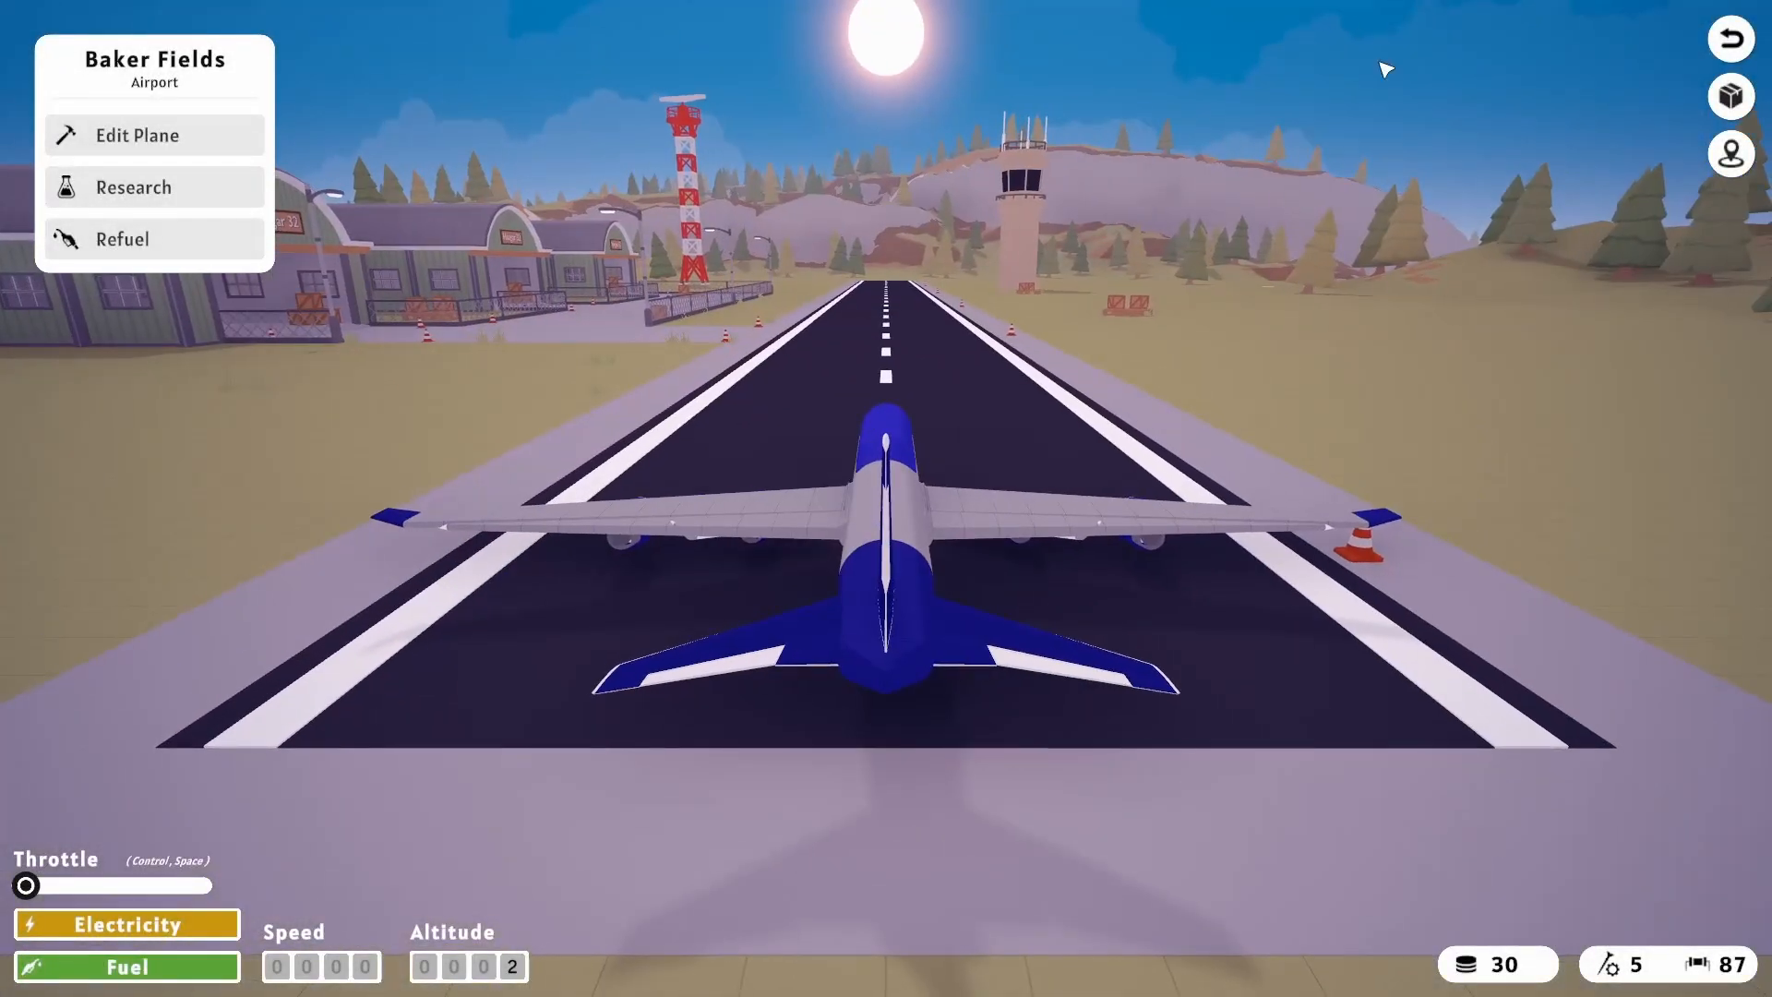
# Step: Launch the airliner at Baker Fields and taxi down the runway at full throttle
pyautogui.click(135, 134)
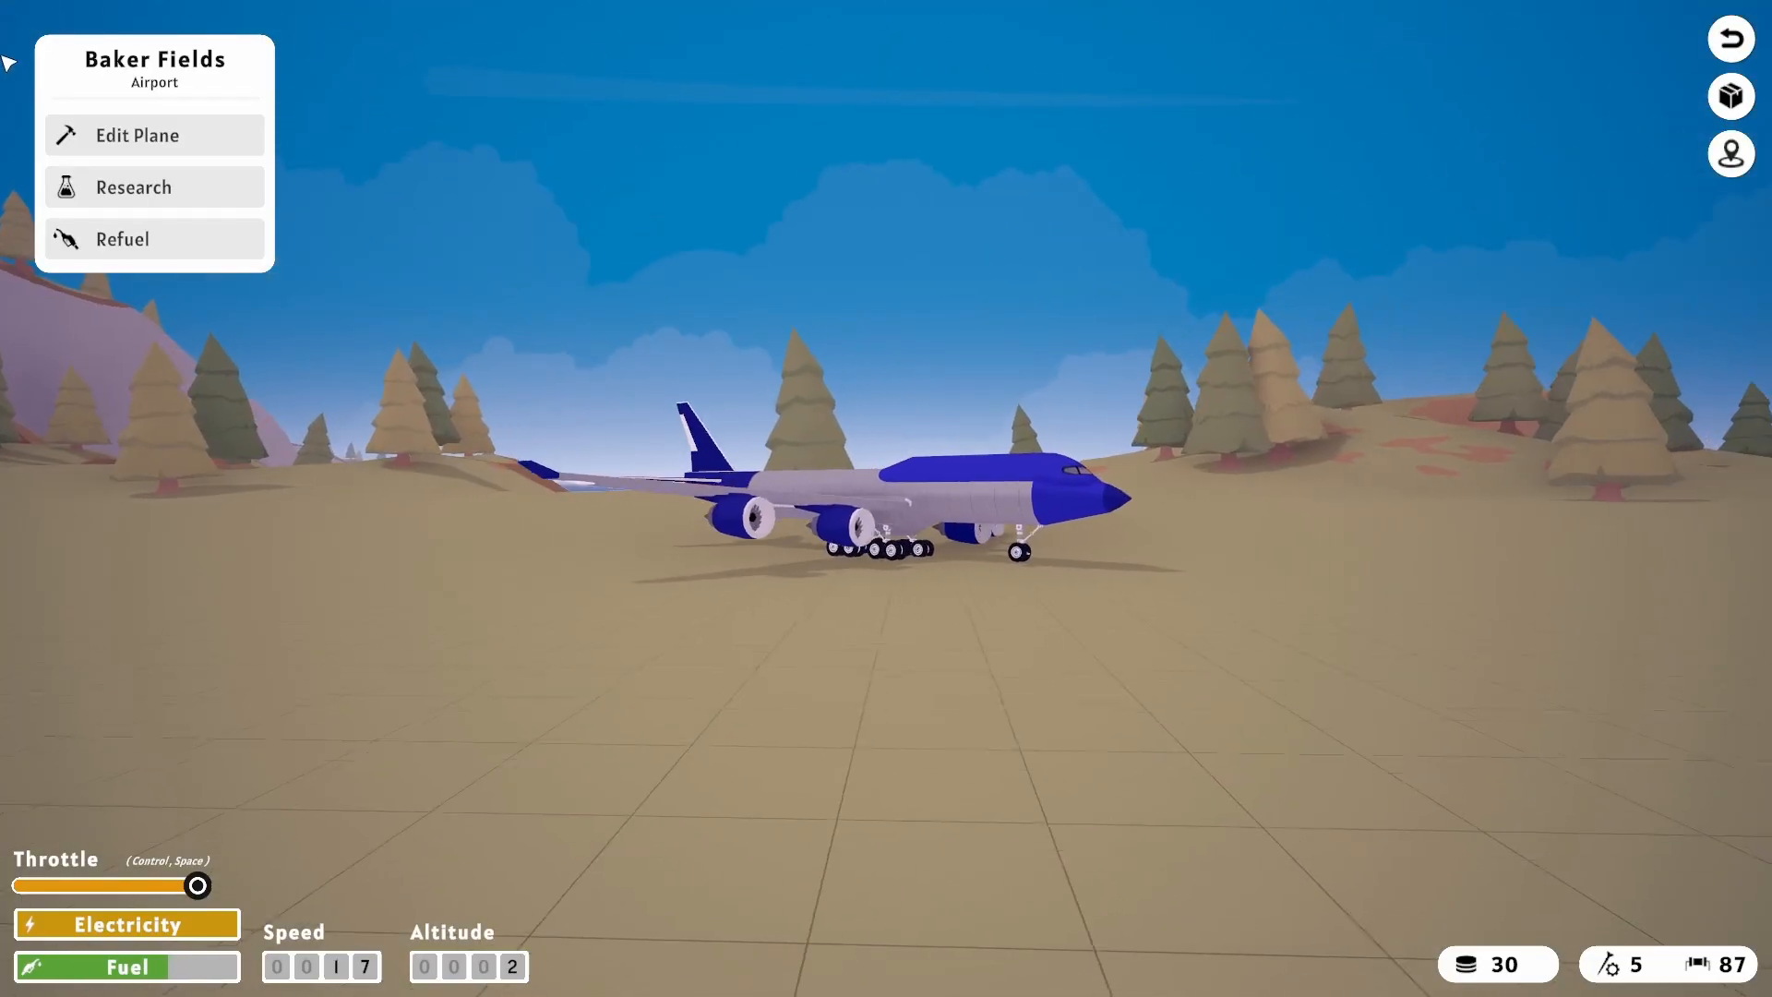
# Step: Return to the editor and place an additional engine part on the fuselage
pyautogui.click(137, 135)
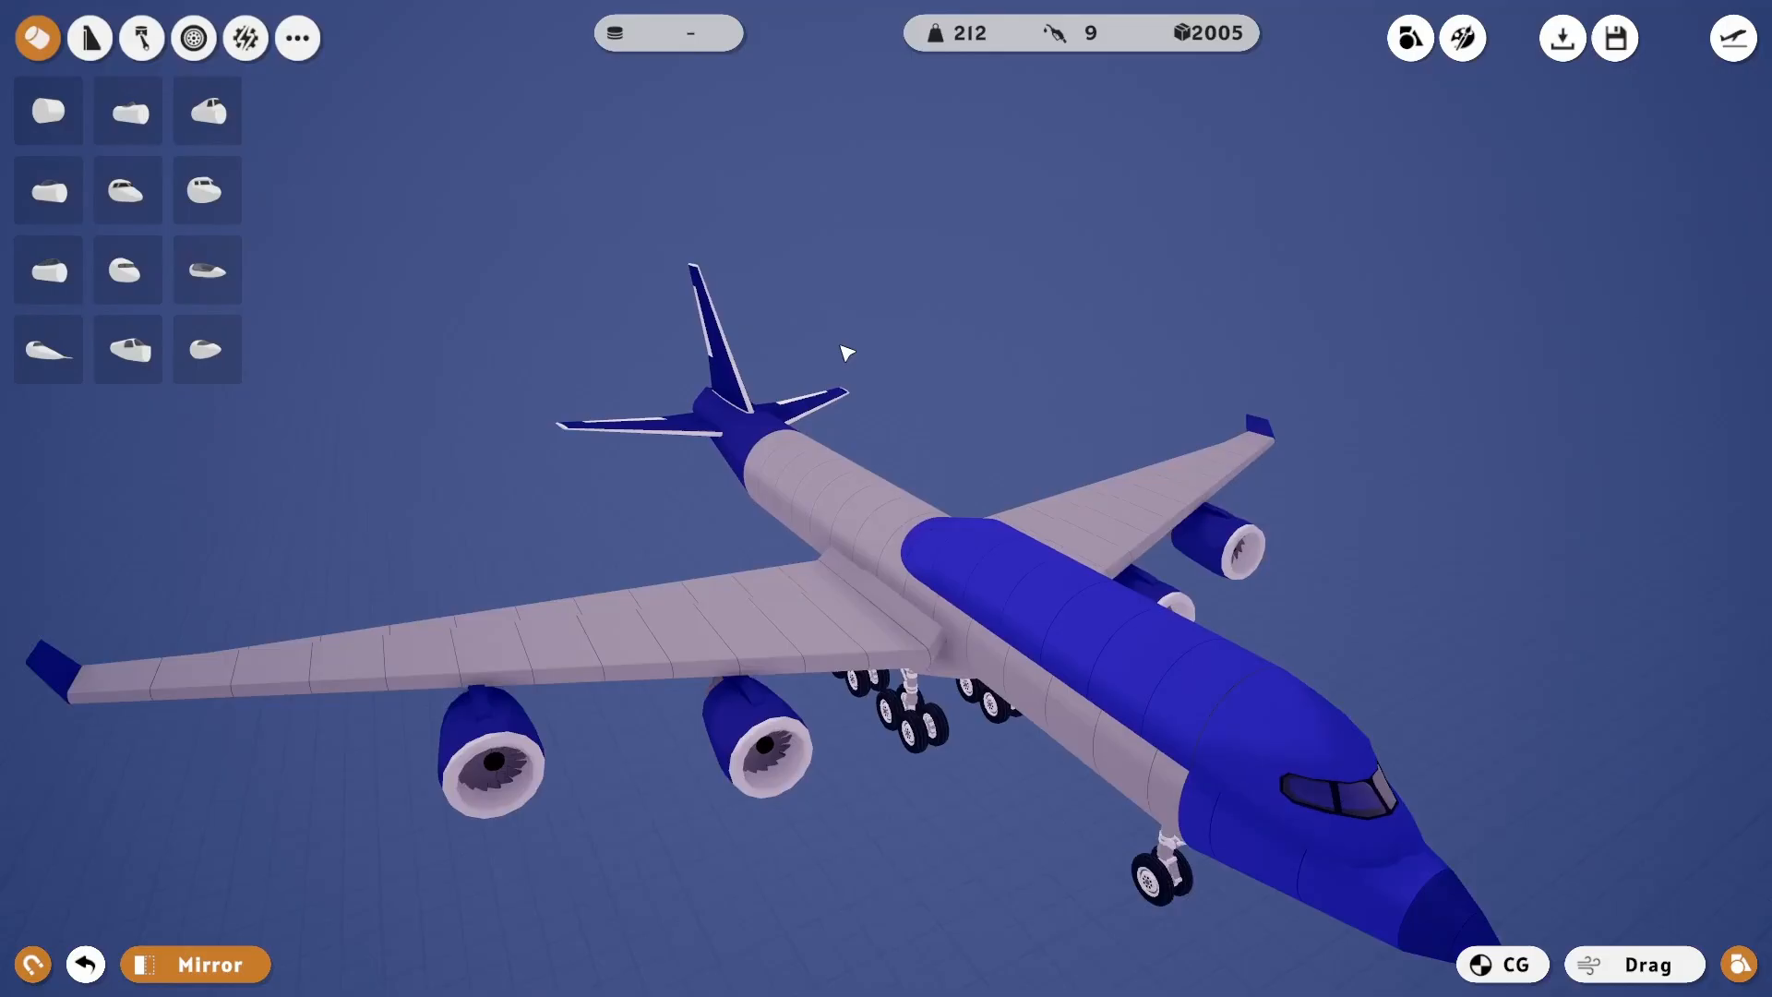
pyautogui.click(141, 37)
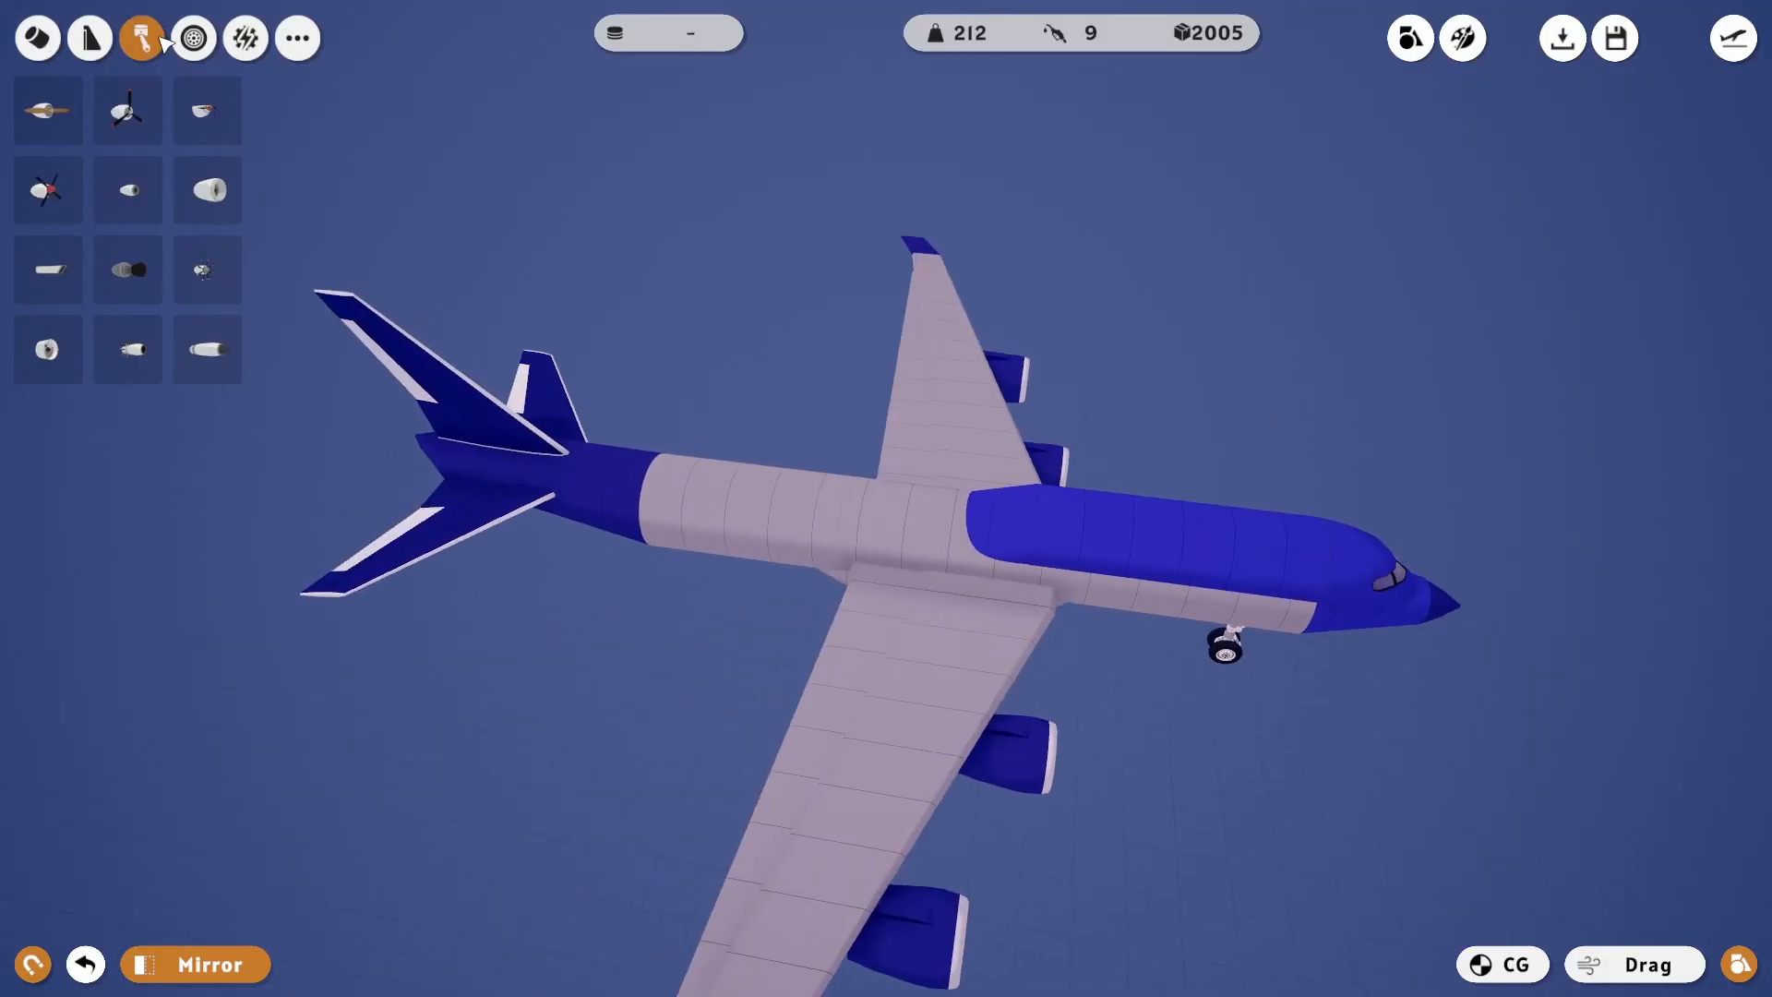
pyautogui.click(298, 37)
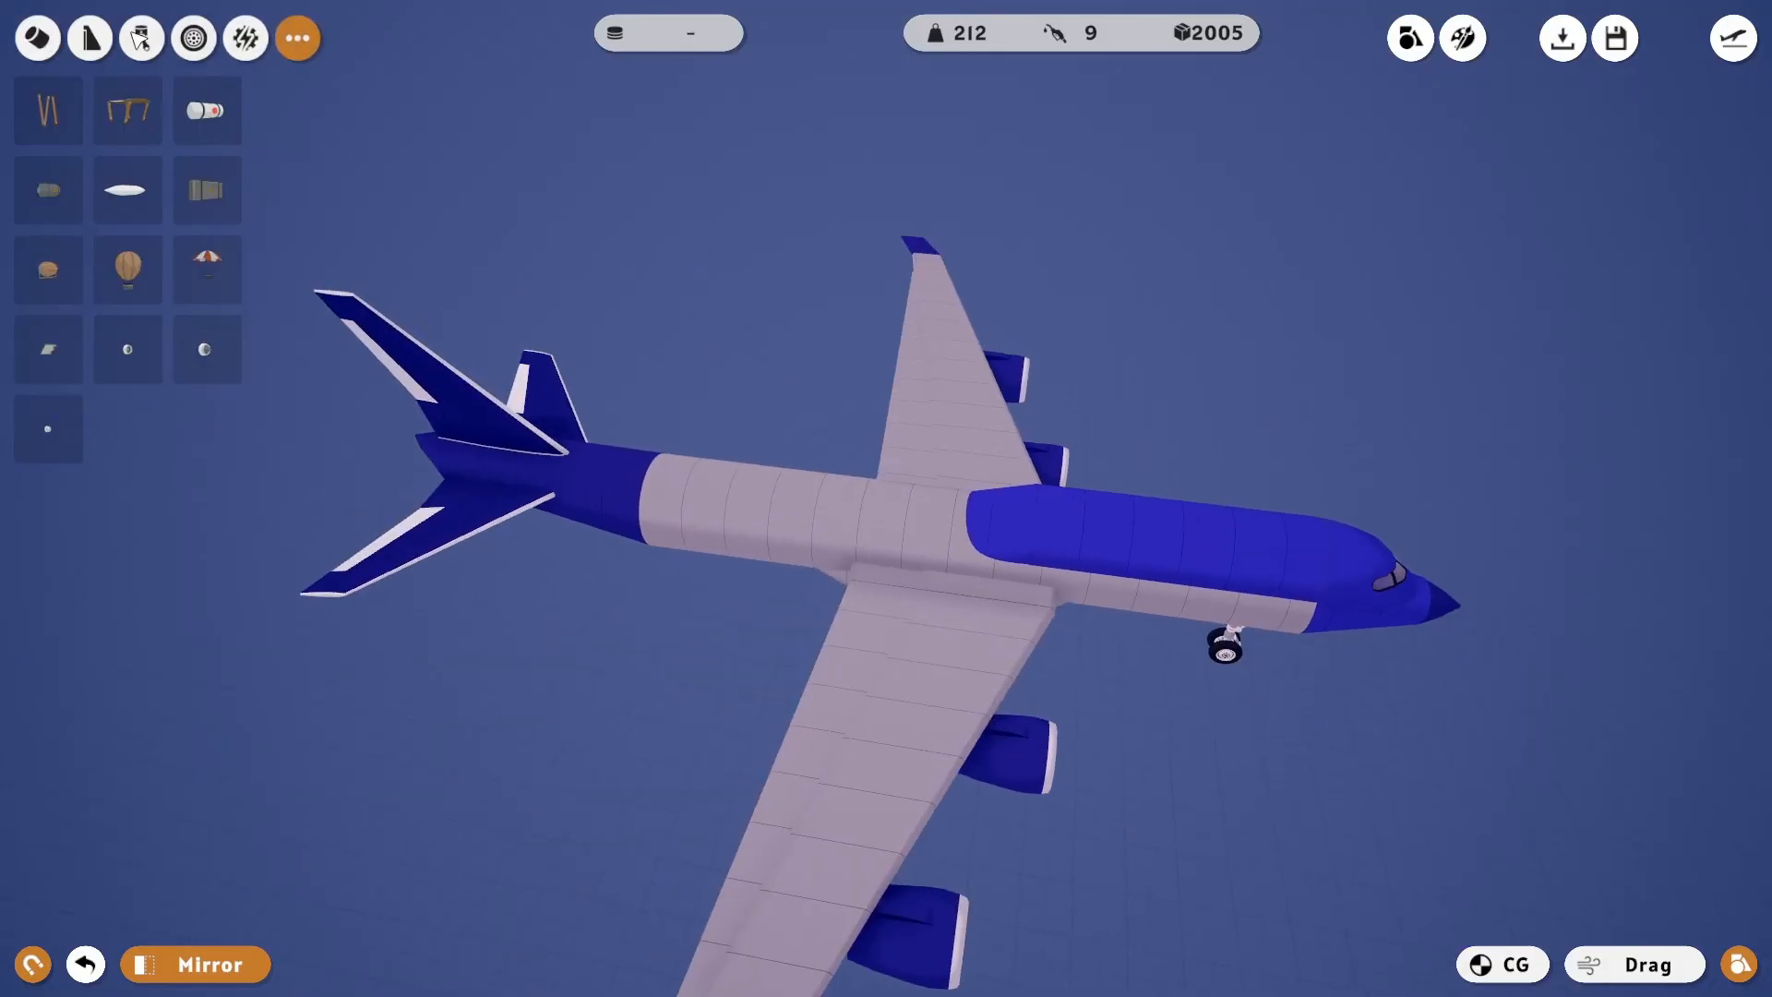
pyautogui.click(142, 37)
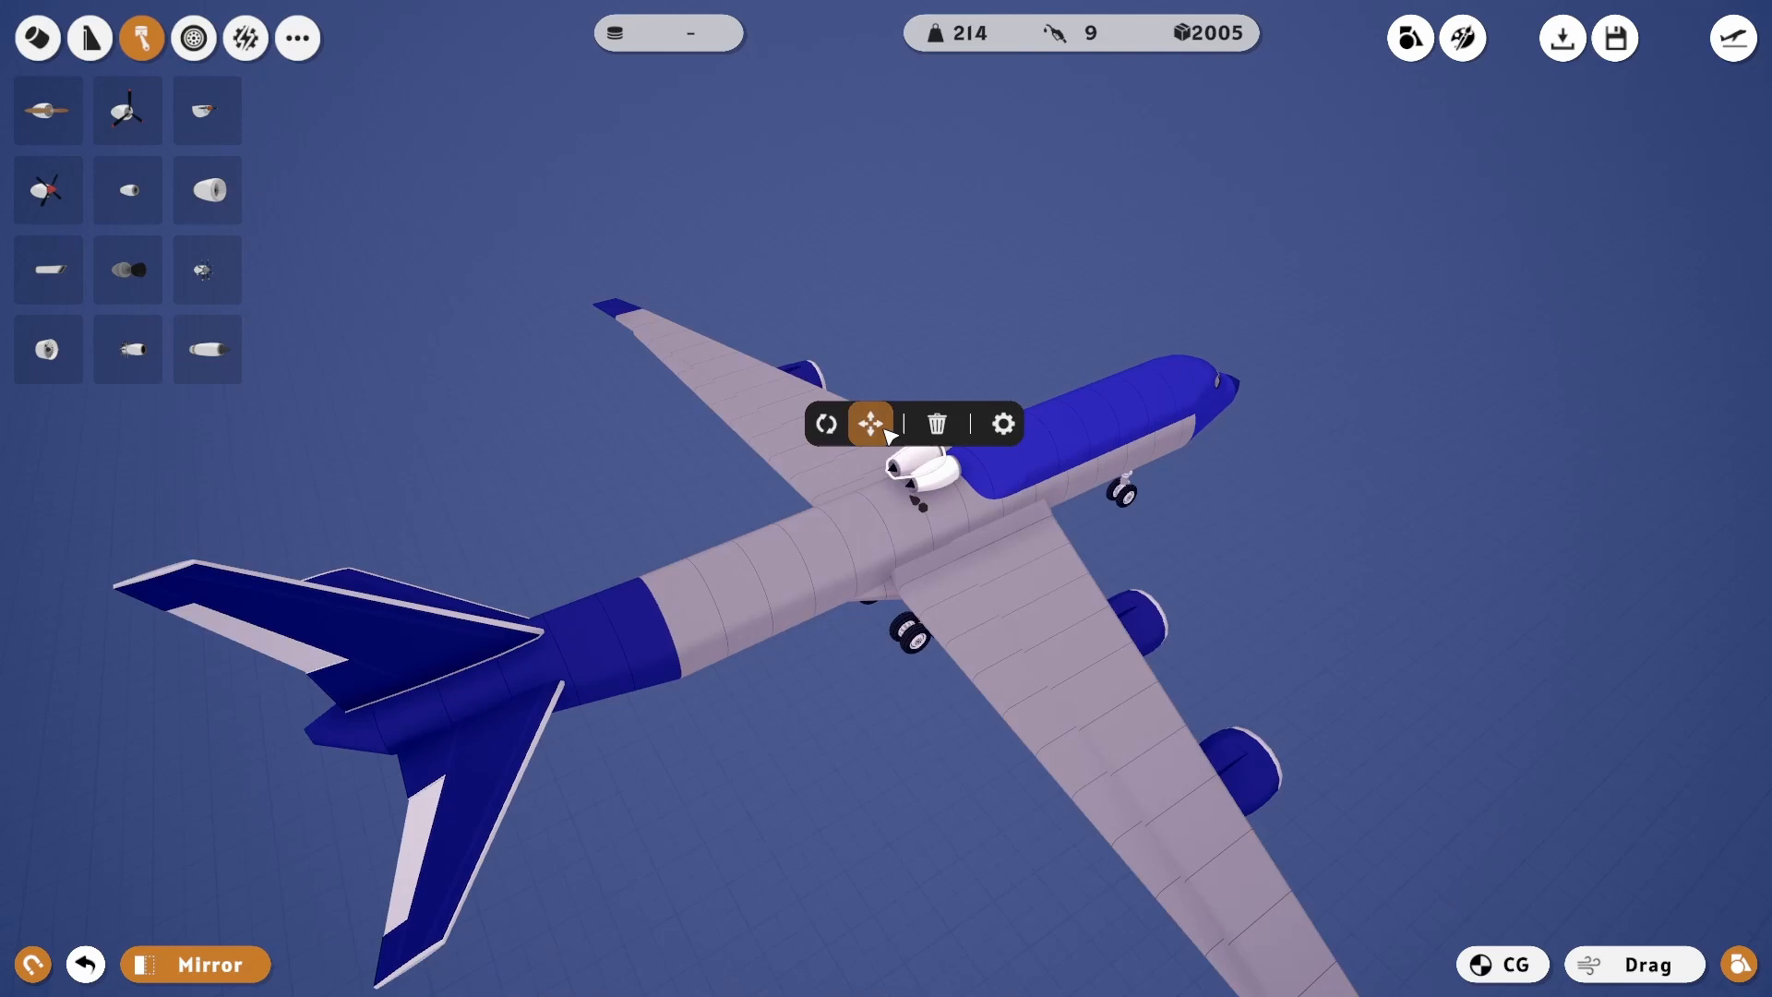
pyautogui.moveTo(127, 188)
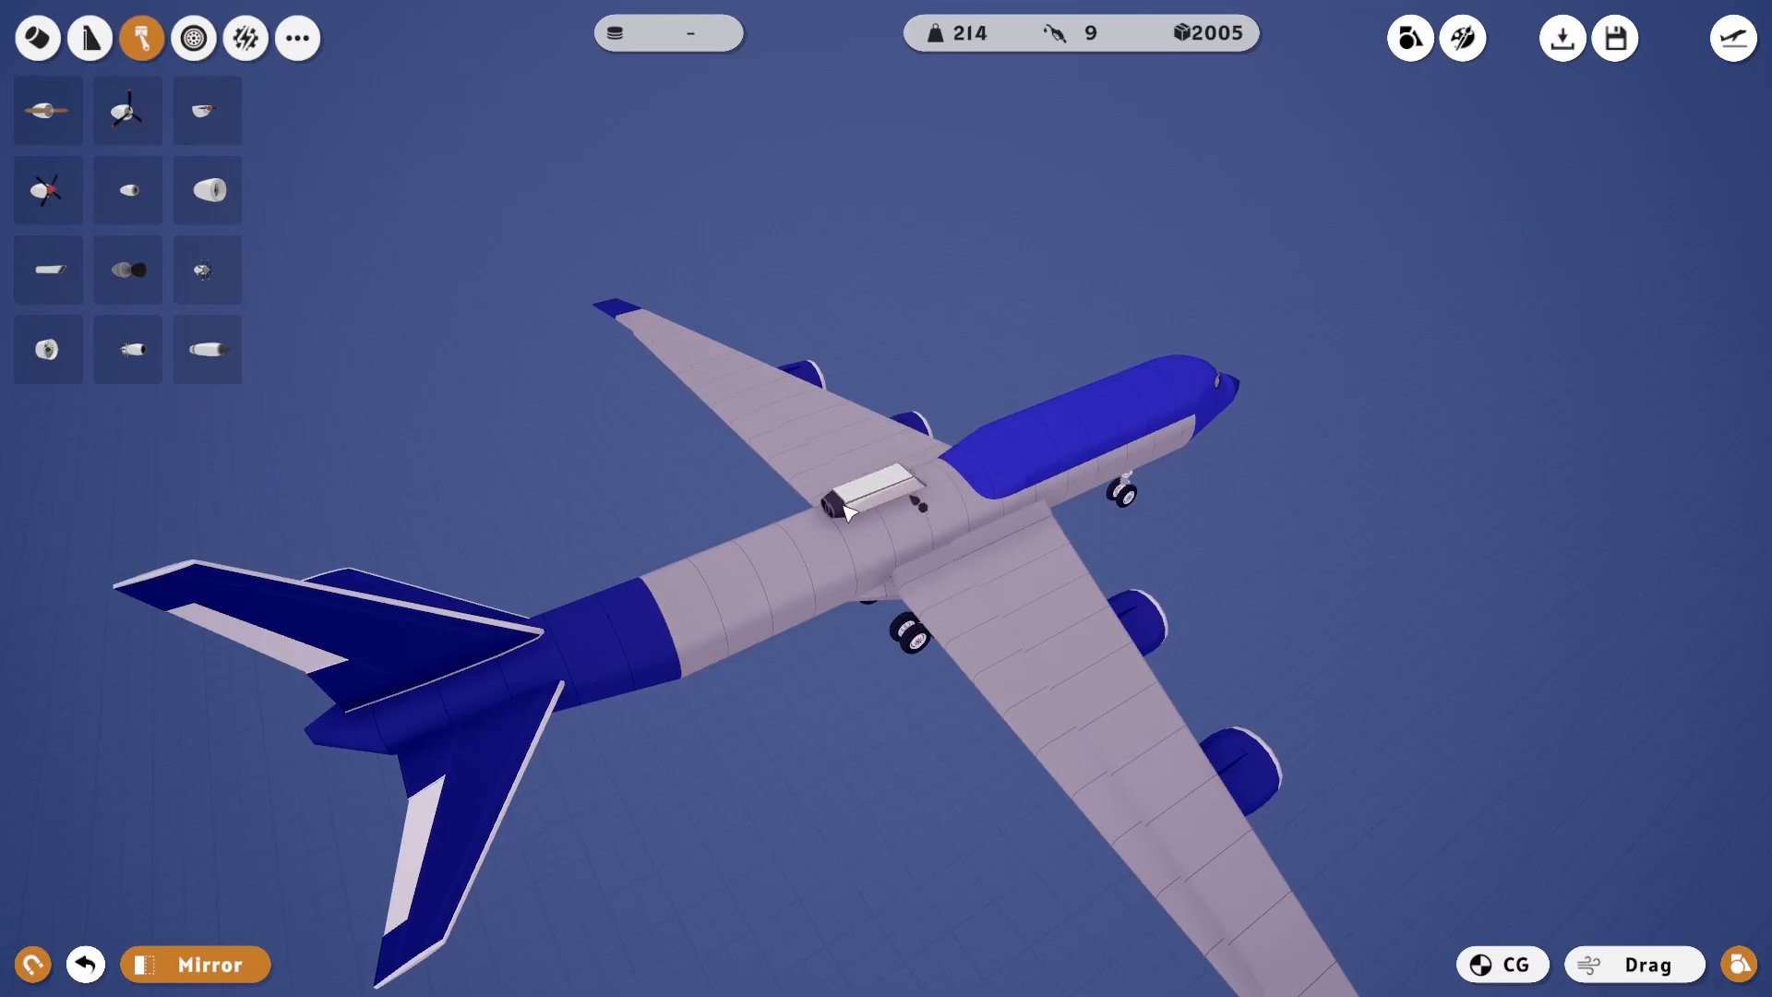
pyautogui.click(875, 502)
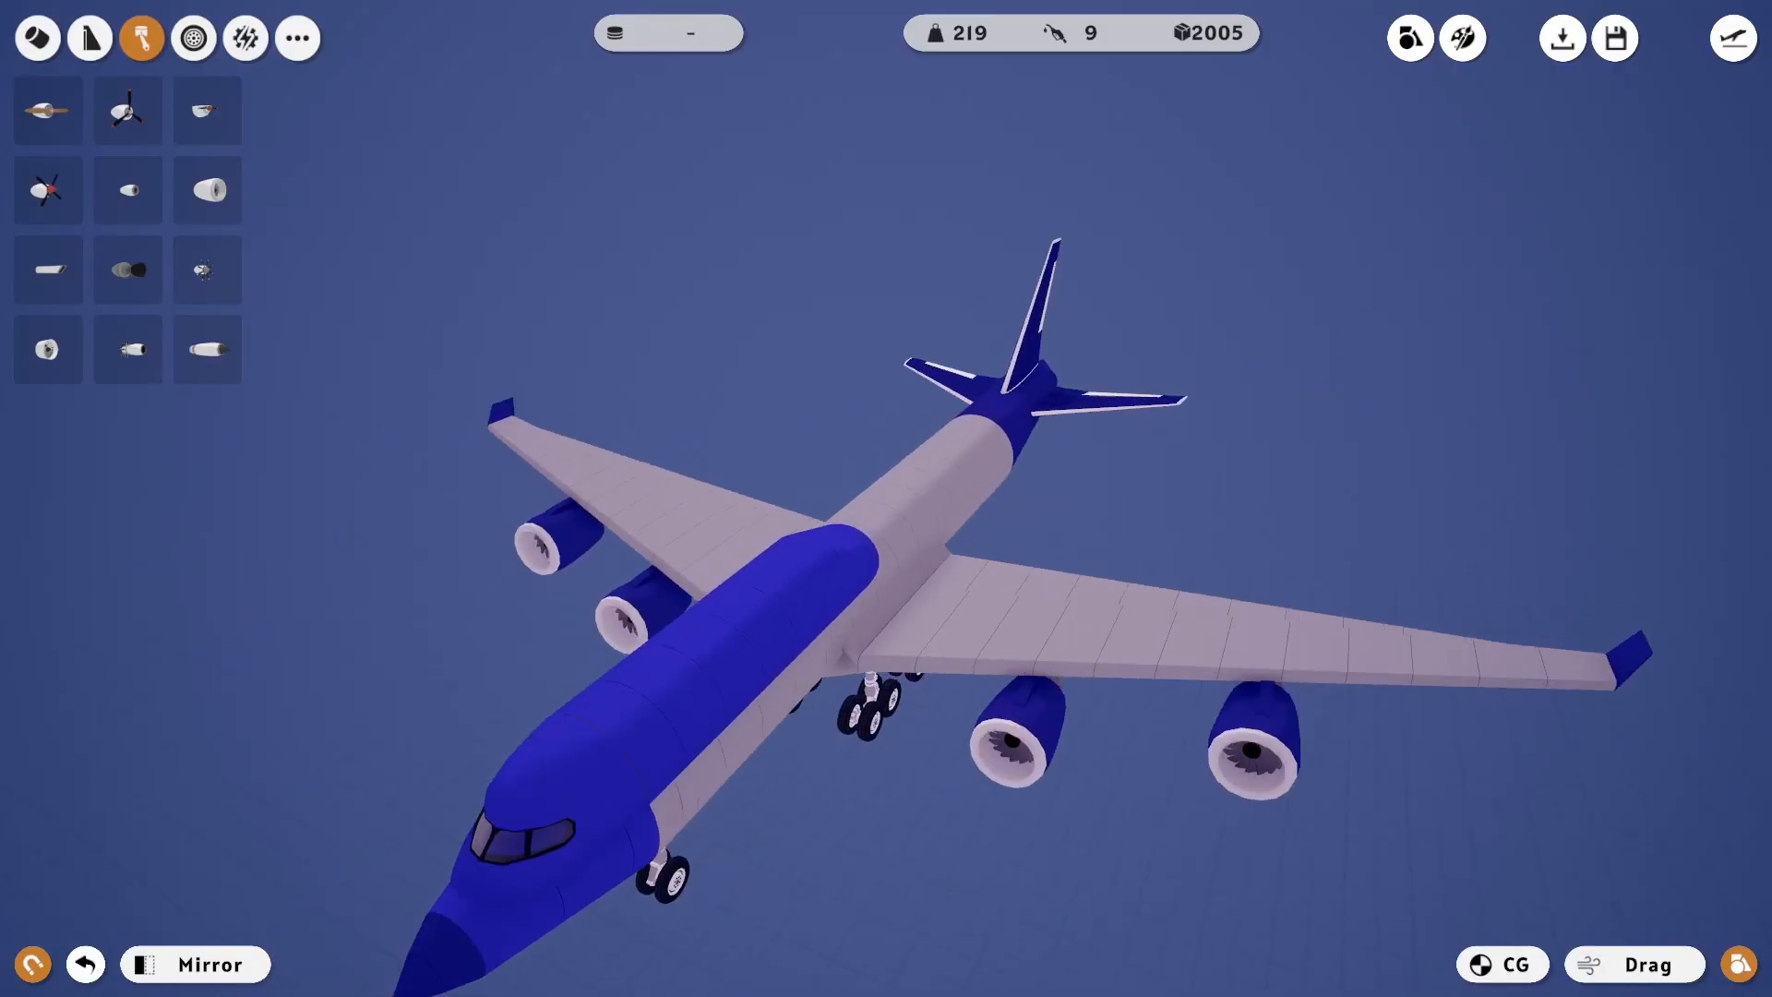
pyautogui.click(89, 37)
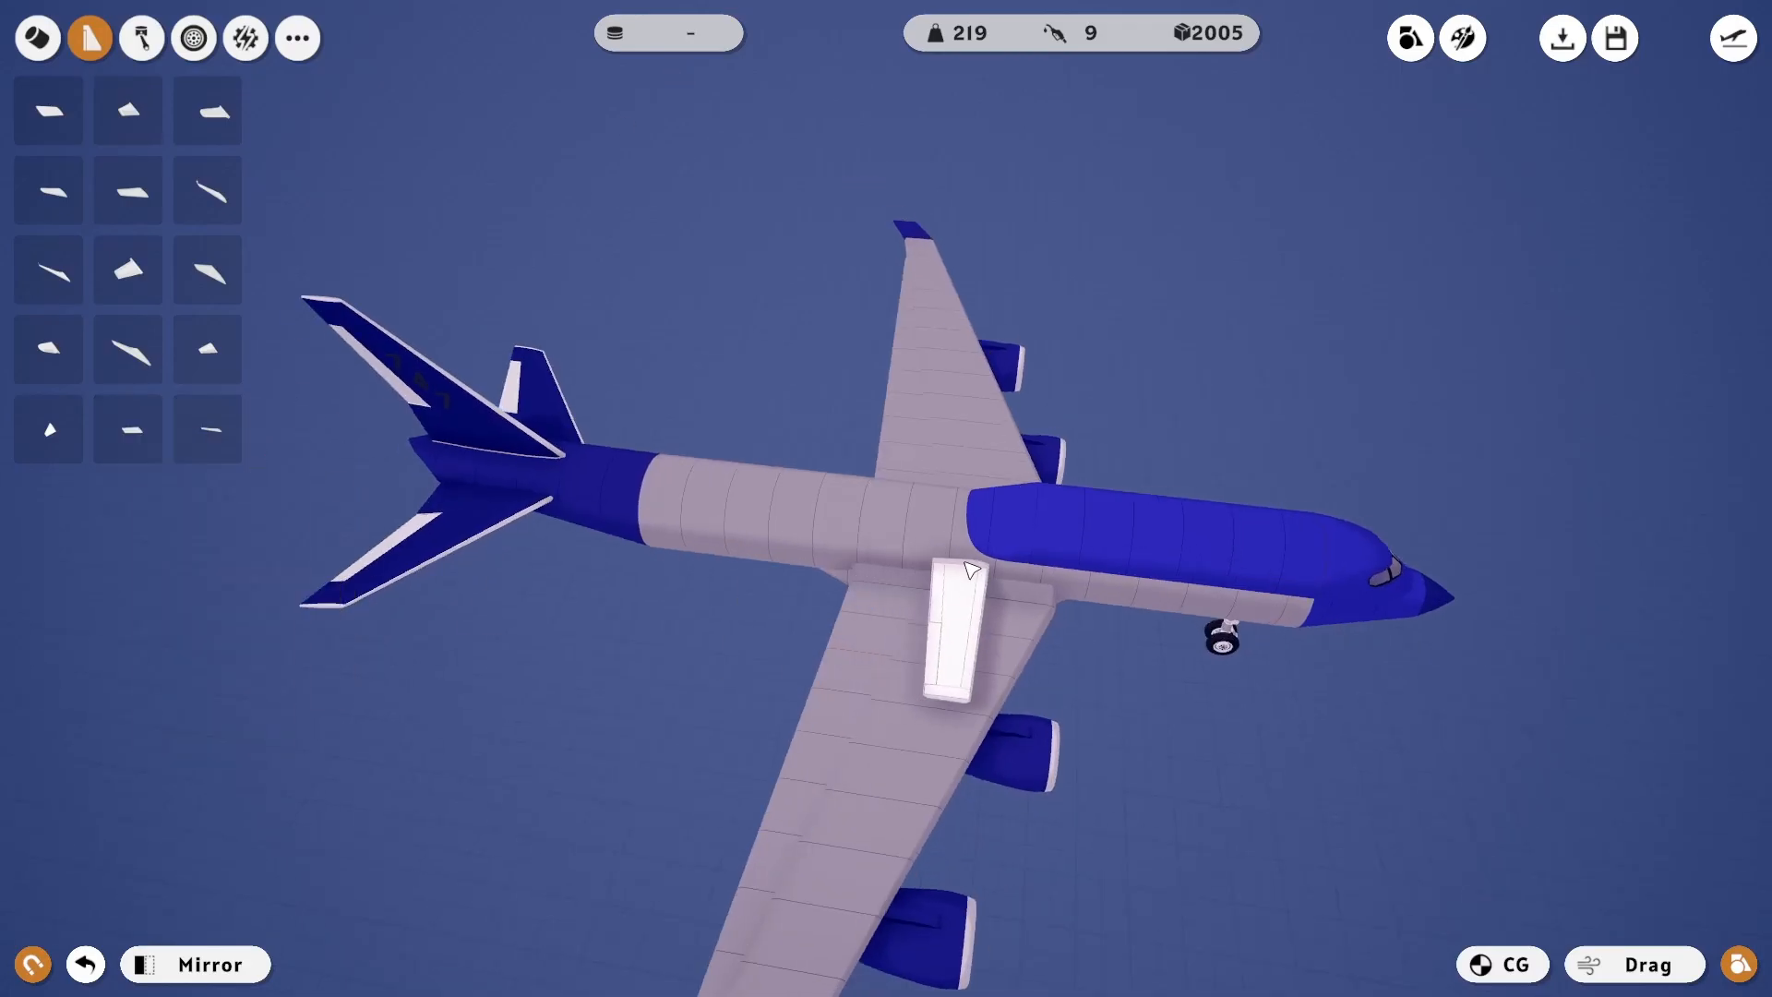
pyautogui.moveTo(127, 426)
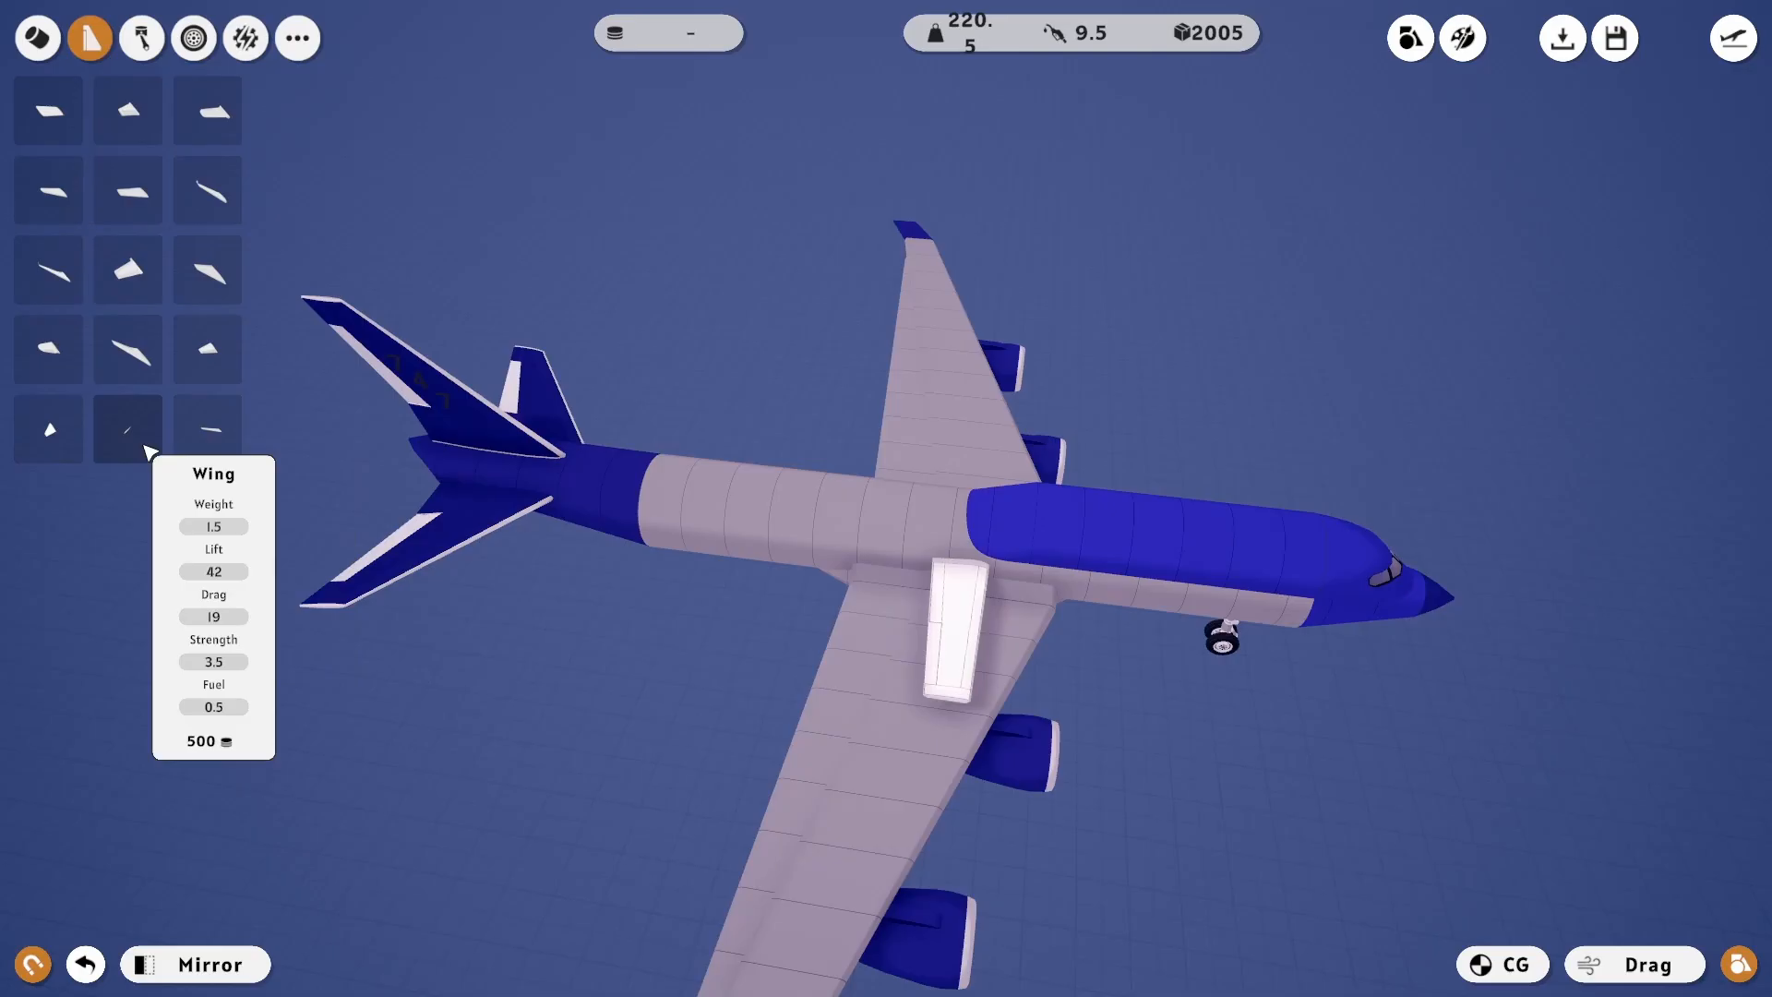
# Step: Attach a small white wing panel near the wing root beside the fuselage
pyautogui.click(297, 36)
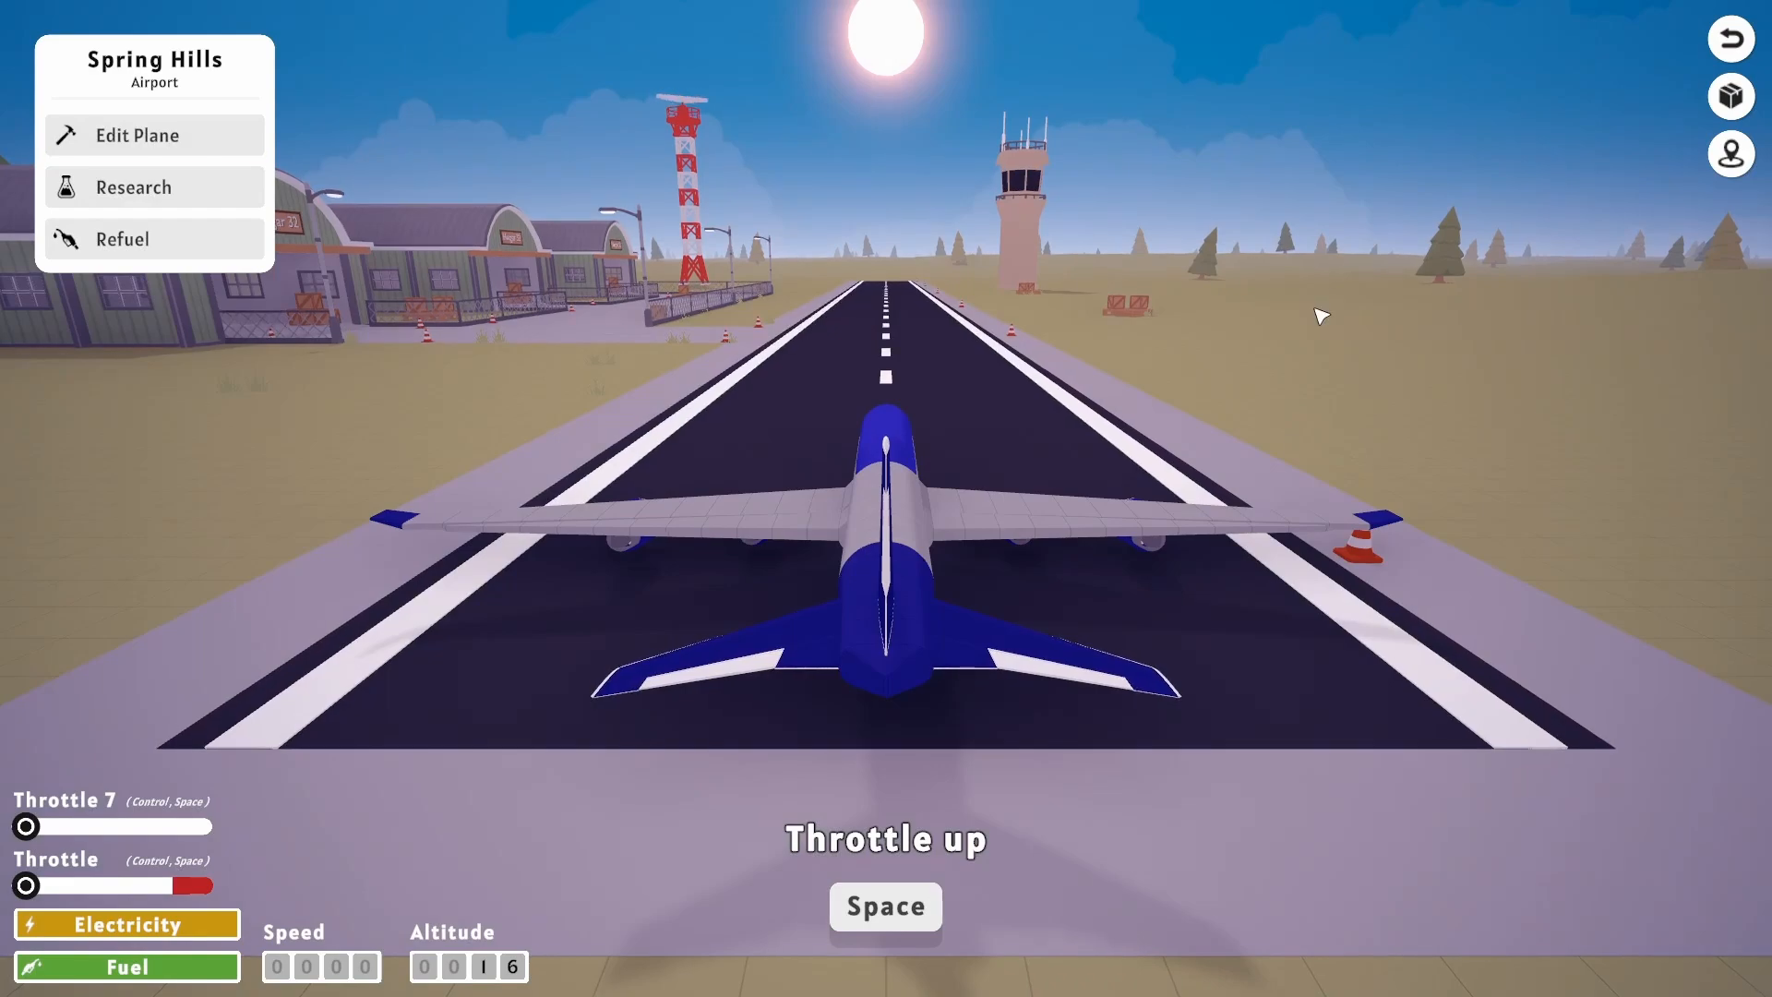
# Step: Throttle up, lift off from Spring Hills and climb the airliner past 50 altitude
pyautogui.press('space')
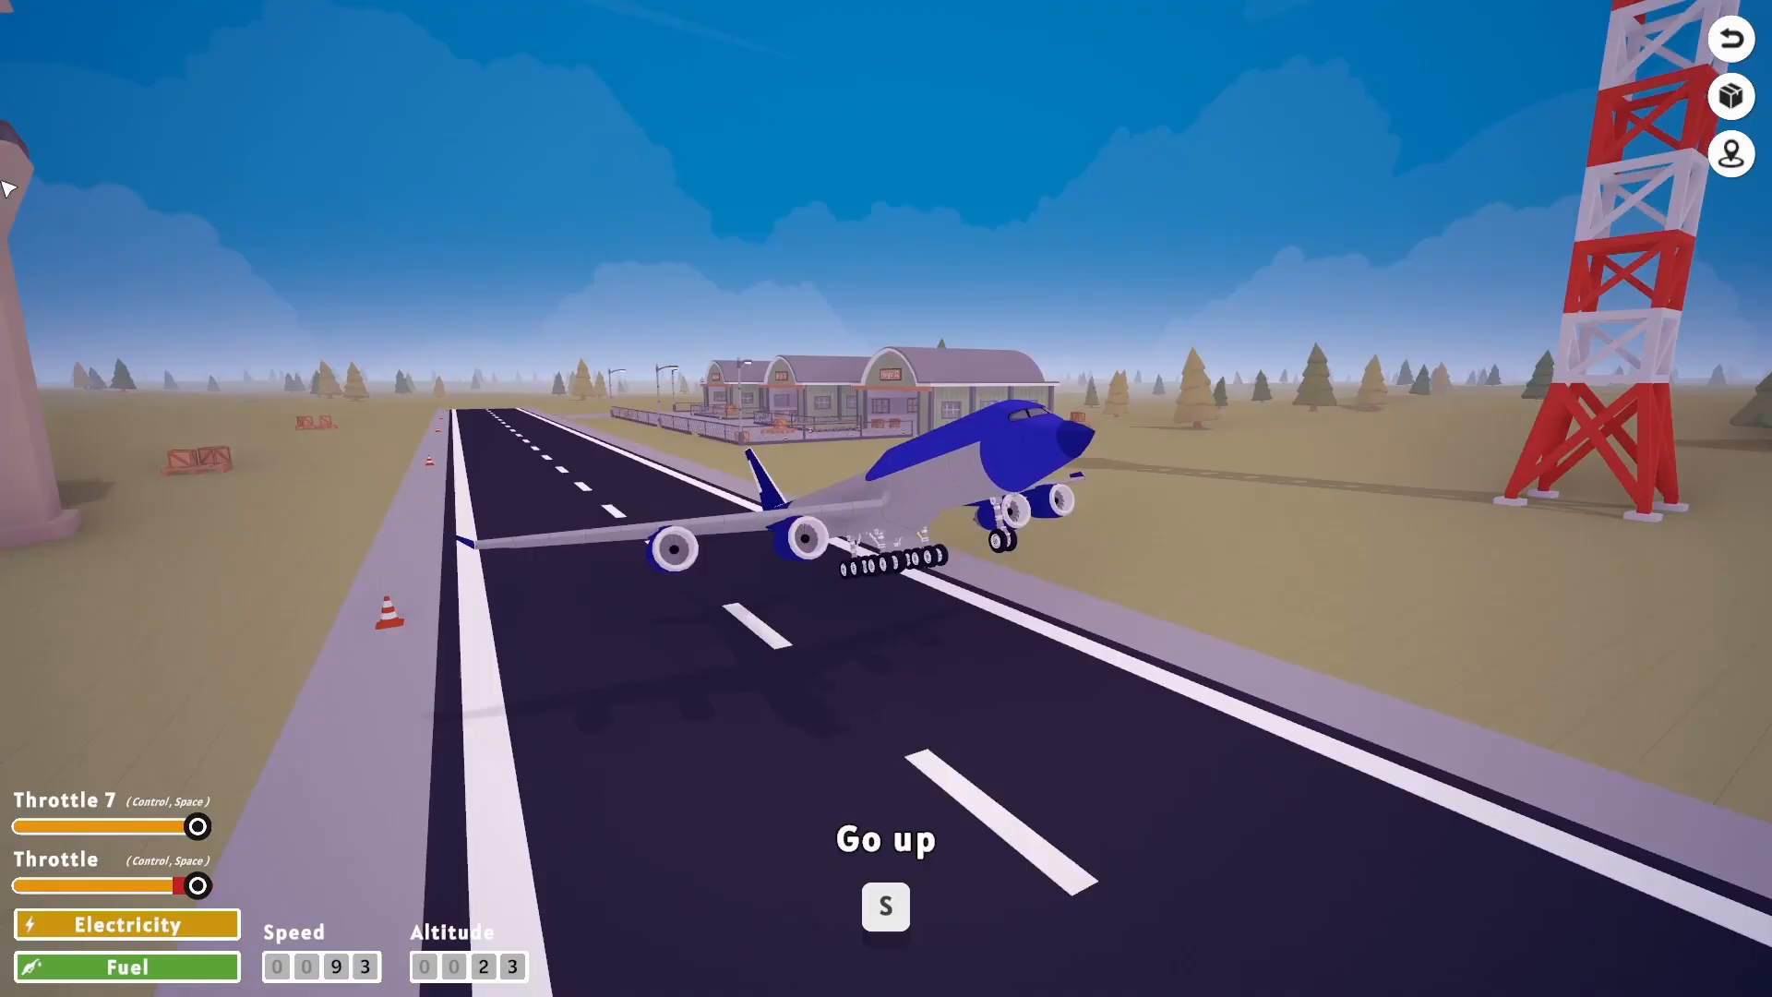
pyautogui.press('s')
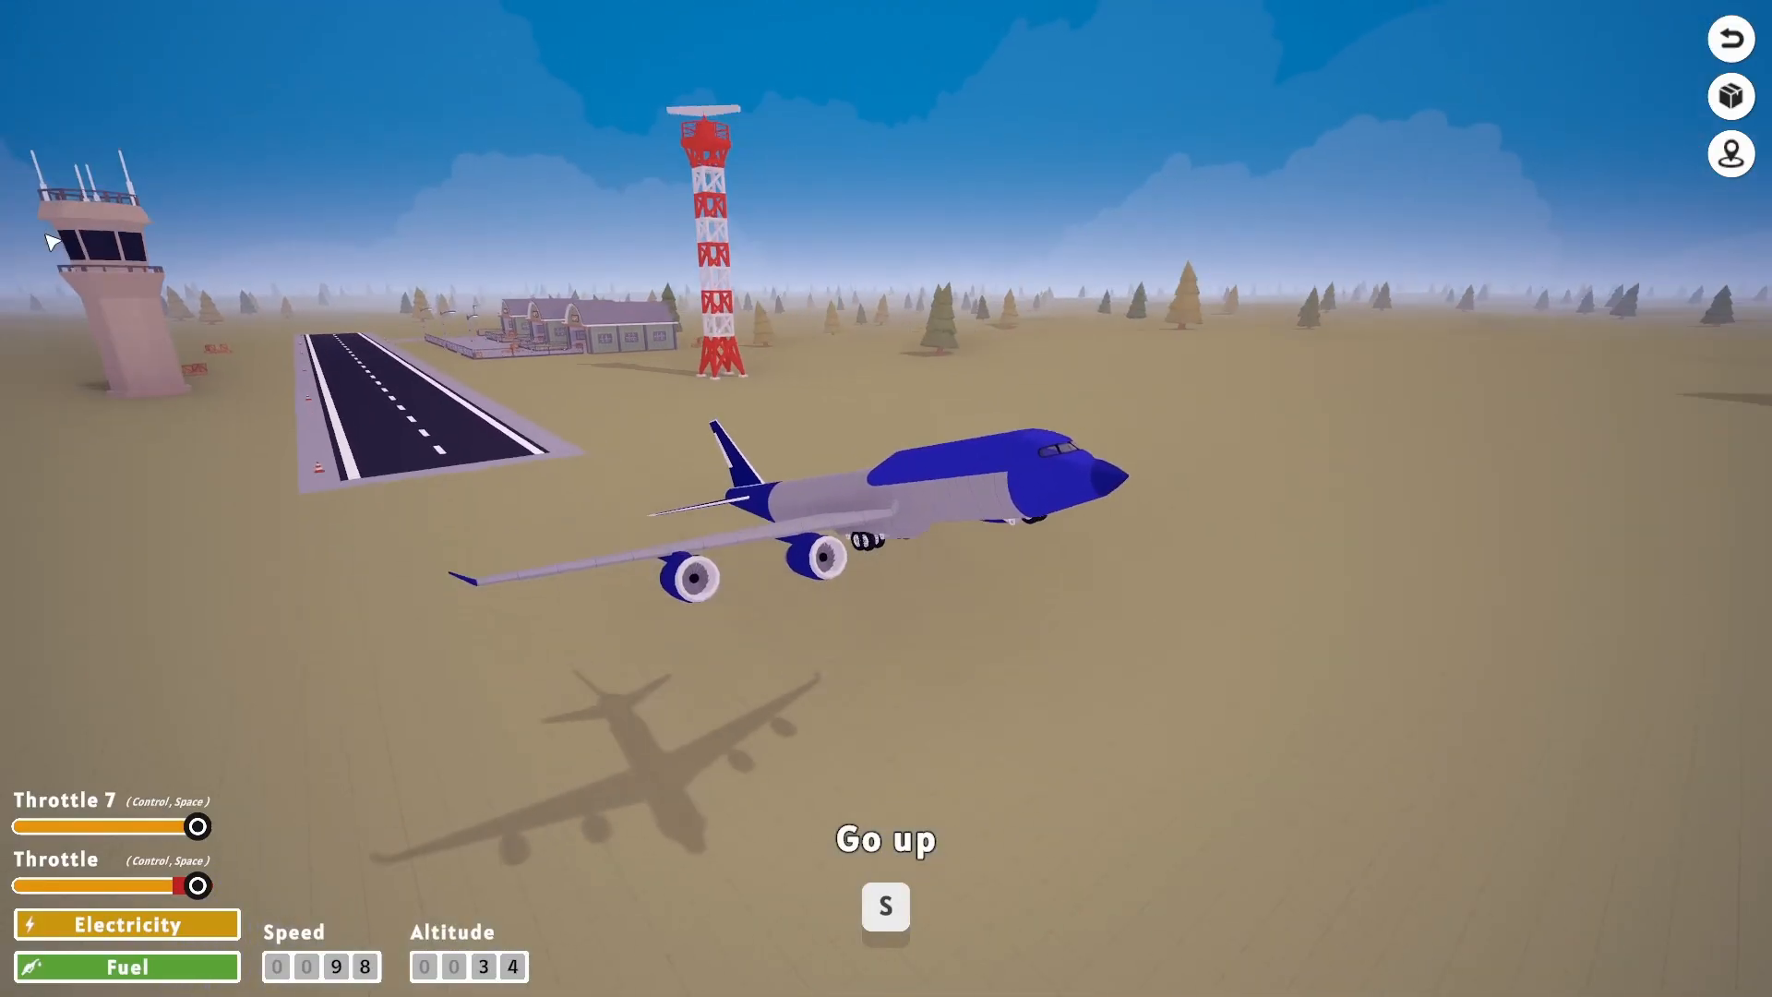
pyautogui.press('s')
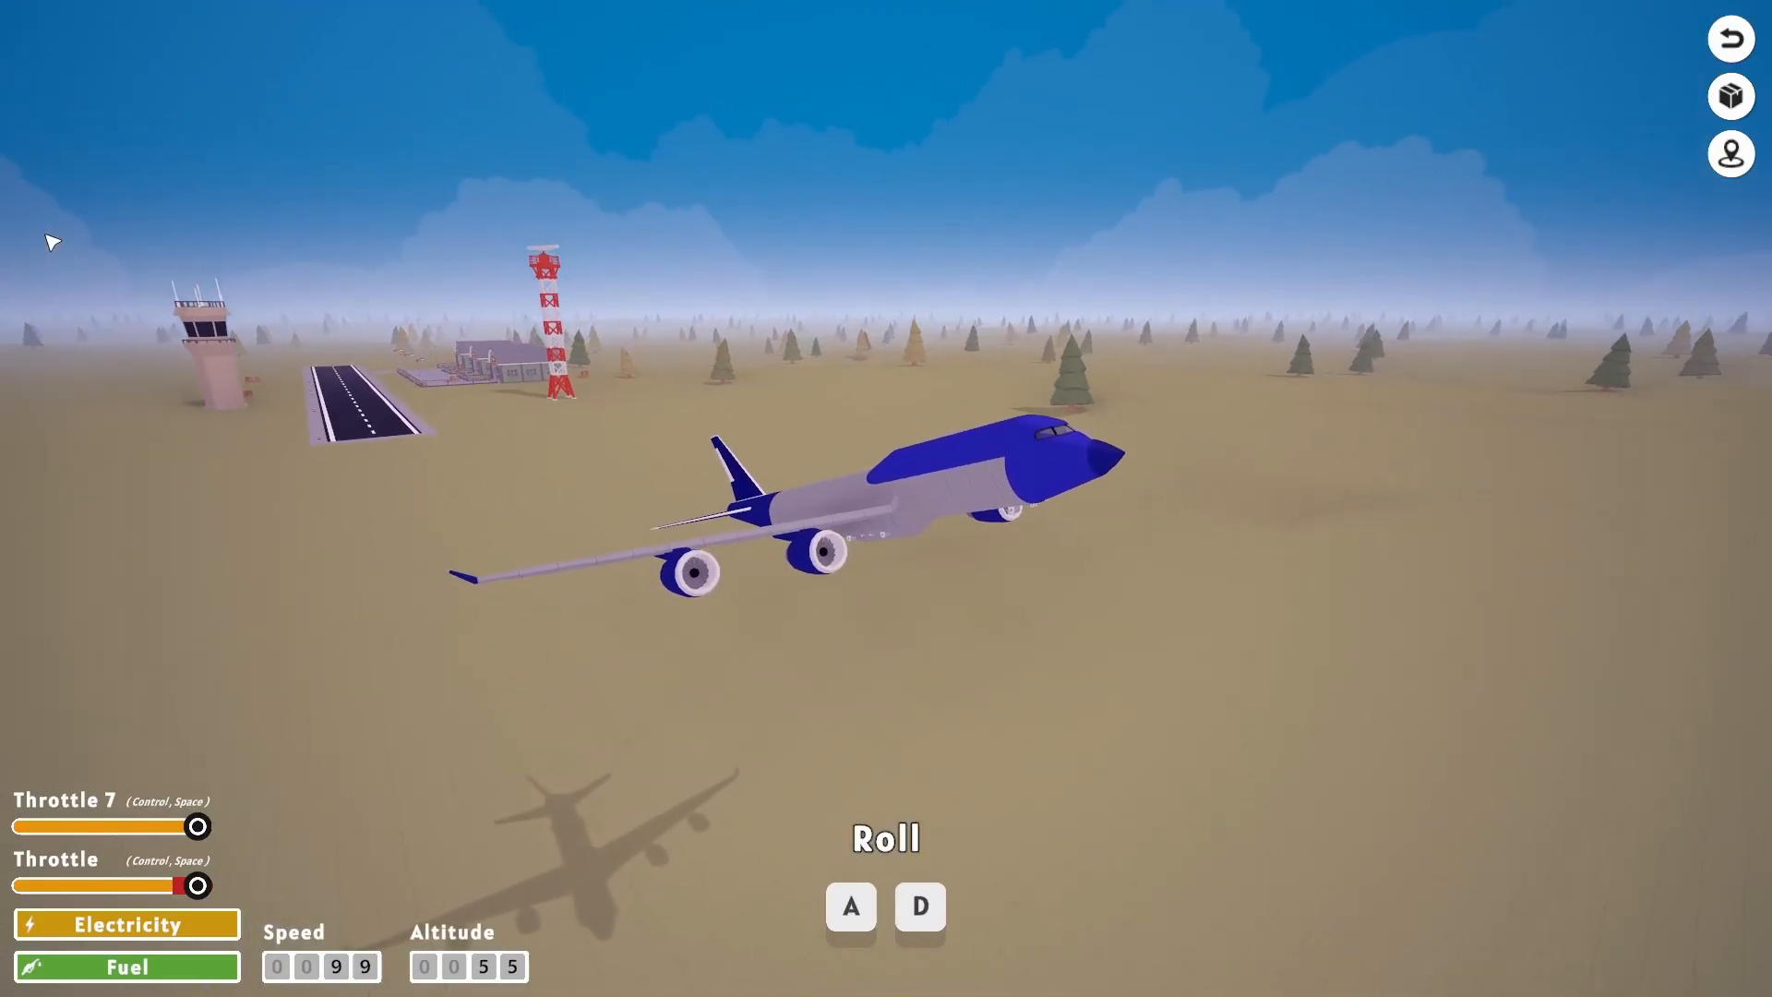